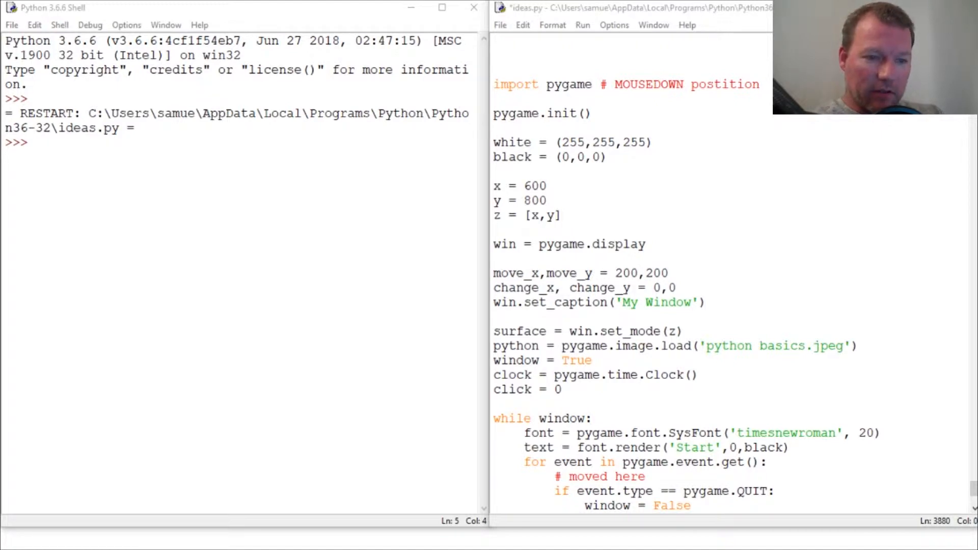
- Run ideas.py with F5 so My Window shows the circled Start button on white
scroll(down, 3)
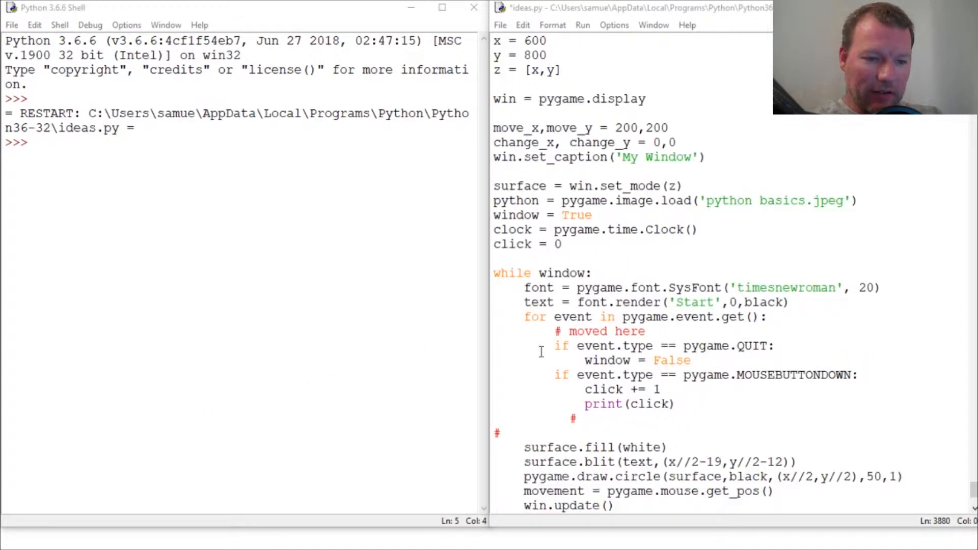
scroll(up, 3)
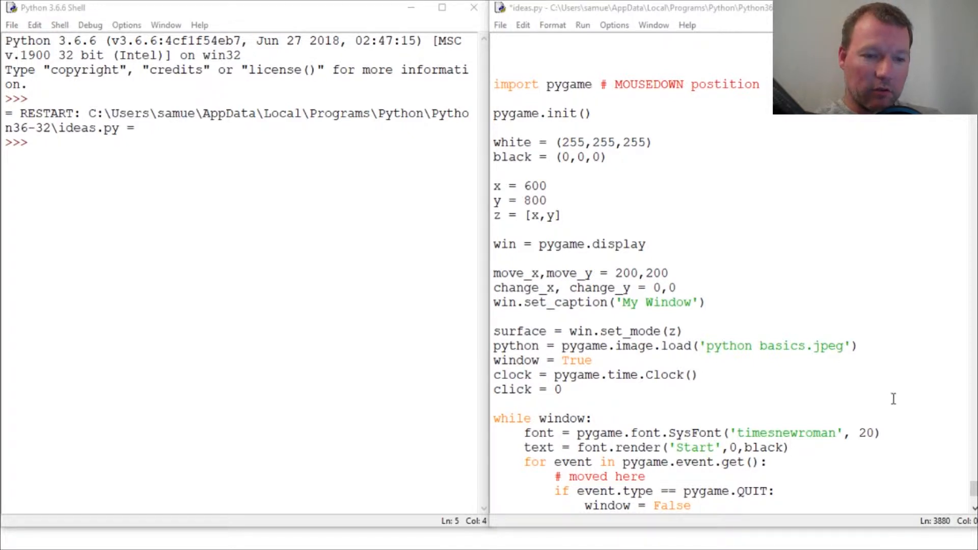
mouse_move(599, 318)
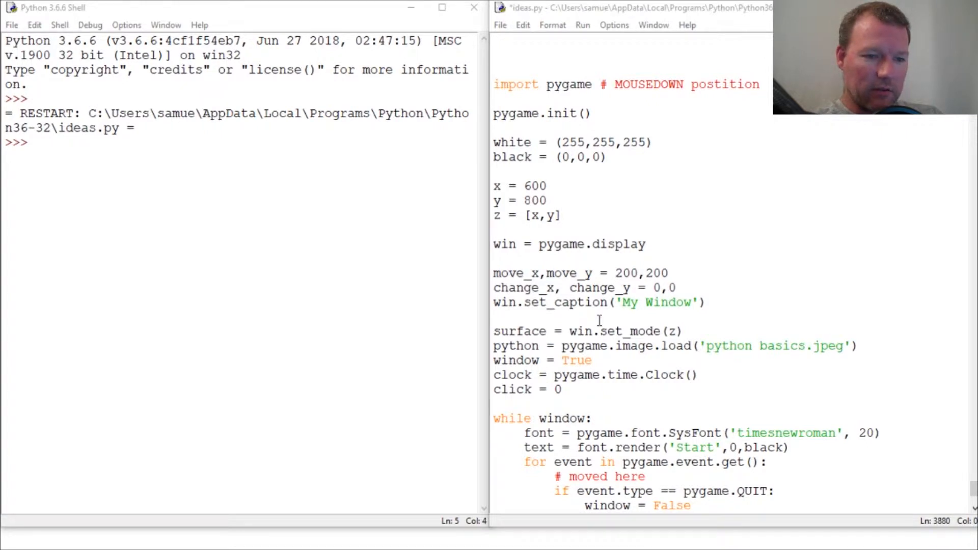
key(F5)
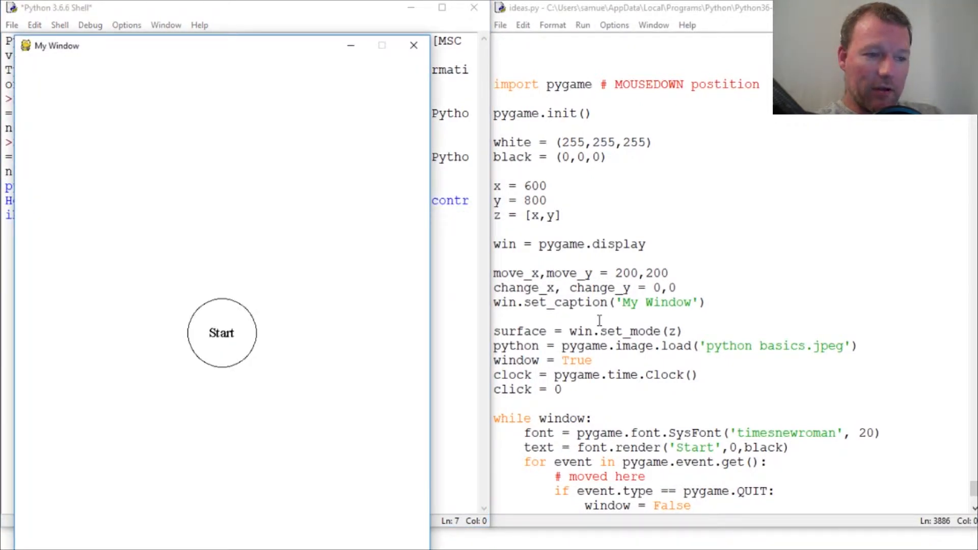
mouse_move(215, 329)
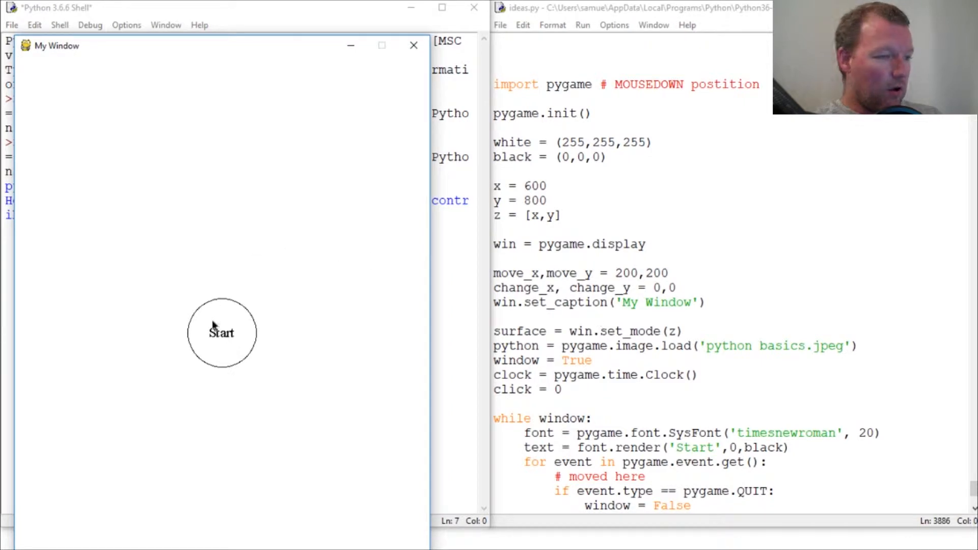
mouse_move(180, 311)
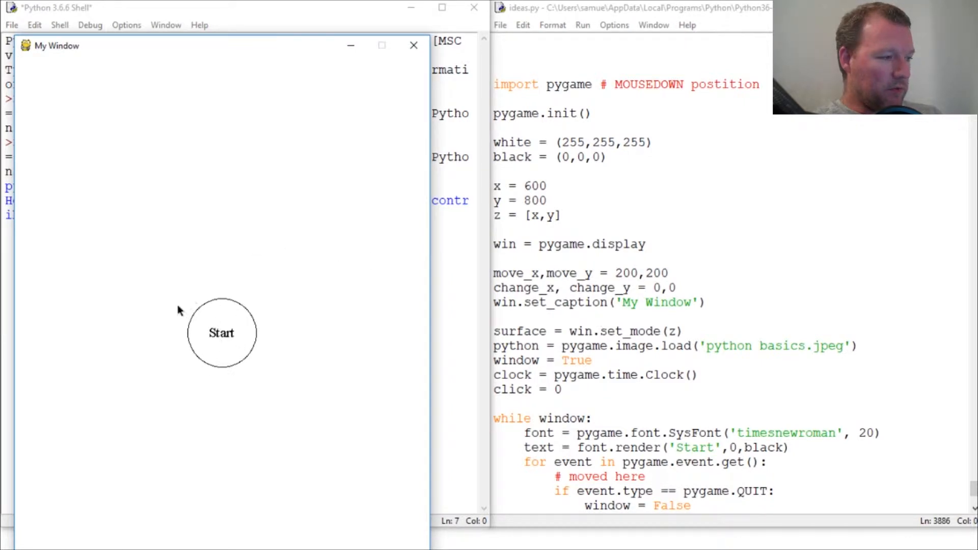
mouse_move(221, 337)
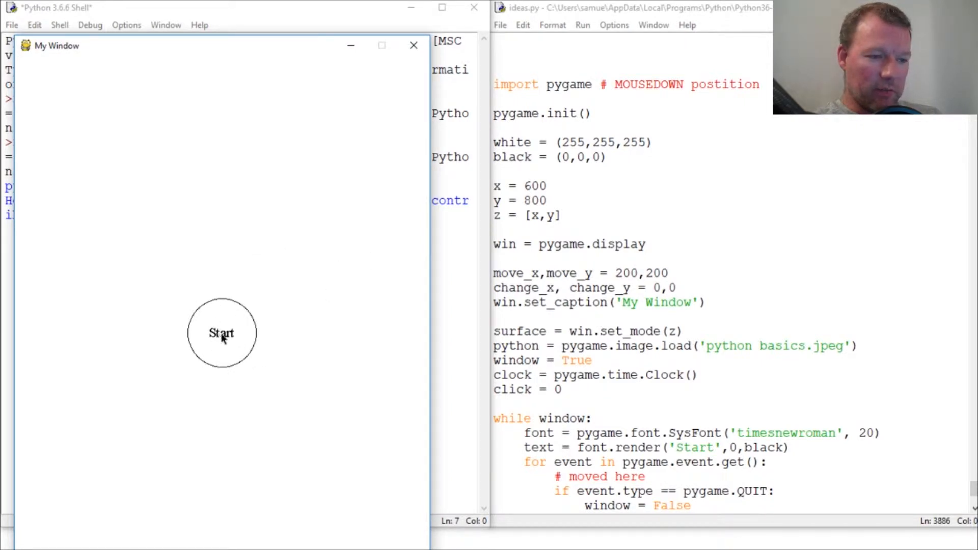
mouse_move(278, 343)
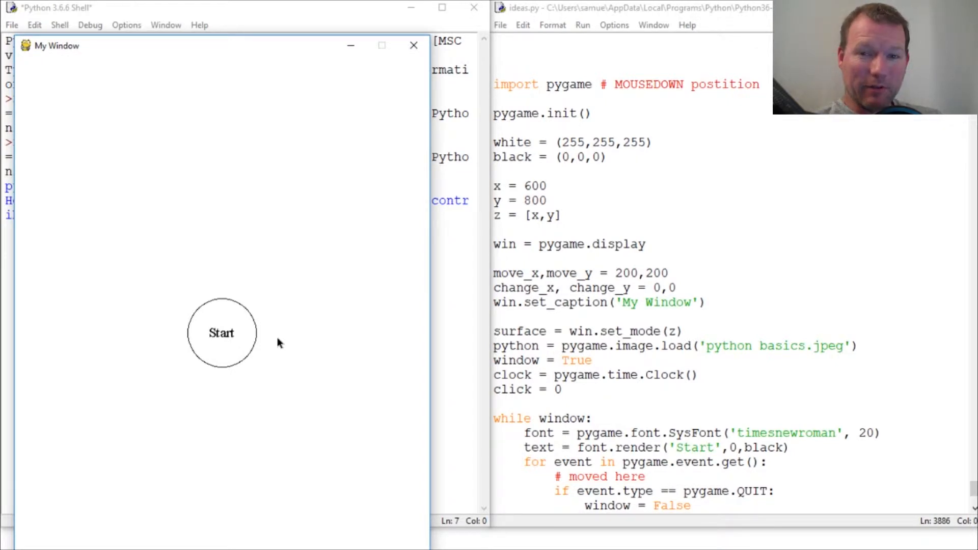
mouse_move(197, 326)
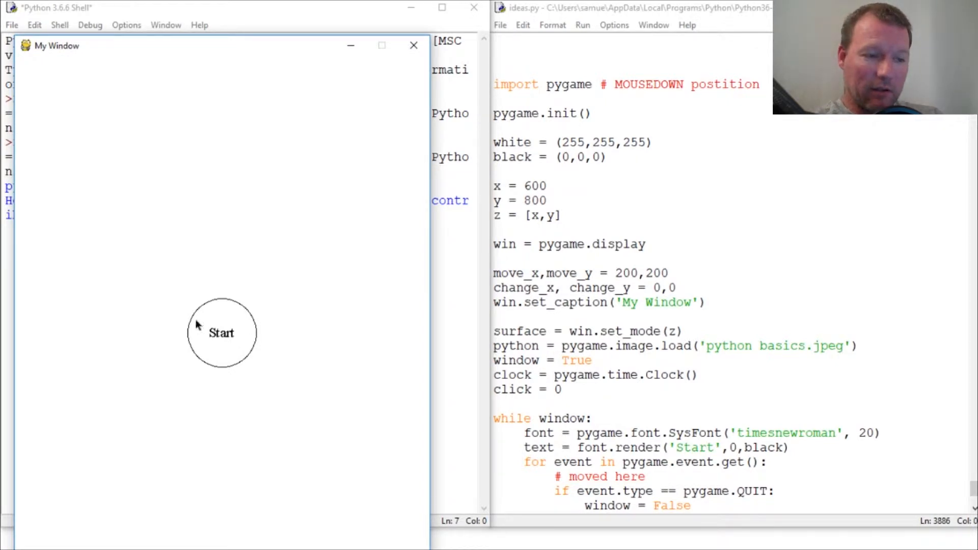
mouse_move(192, 368)
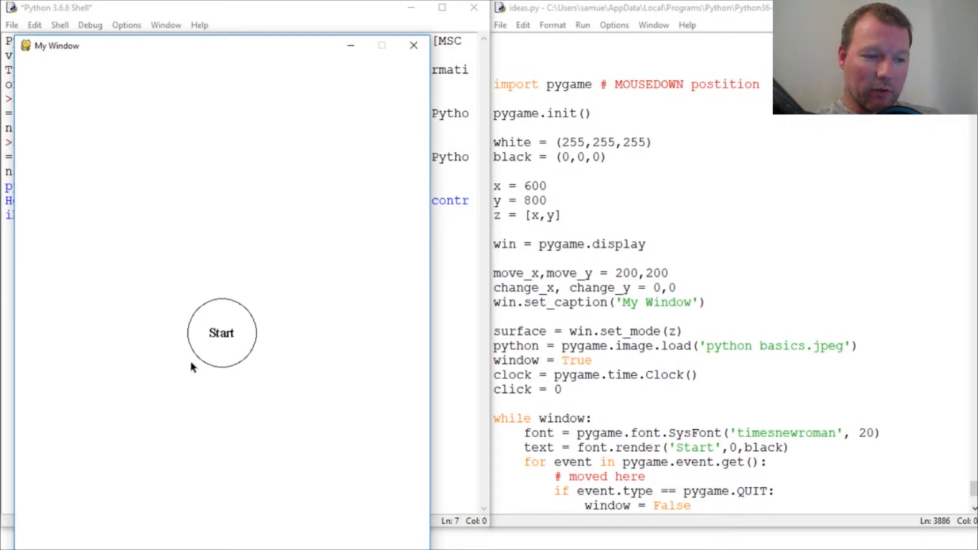
mouse_move(201, 288)
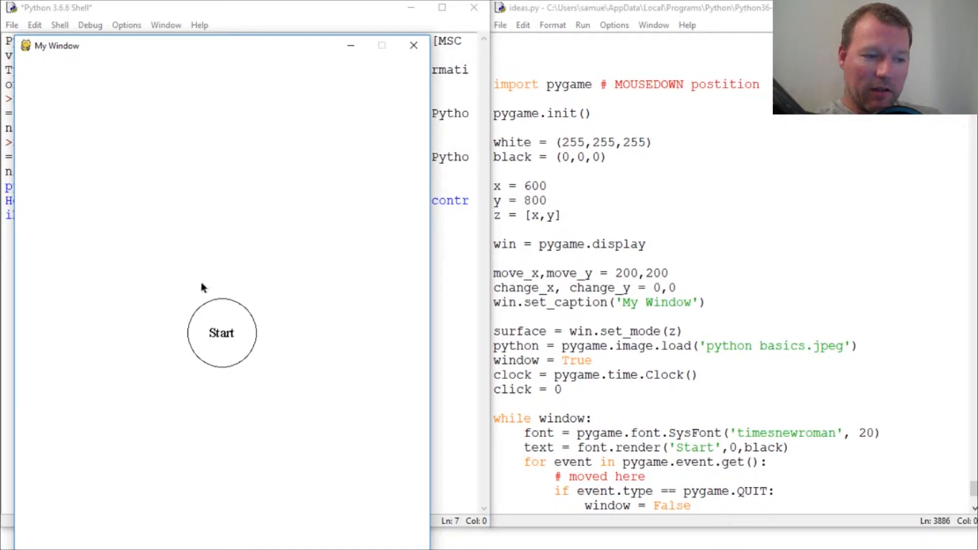
mouse_move(253, 307)
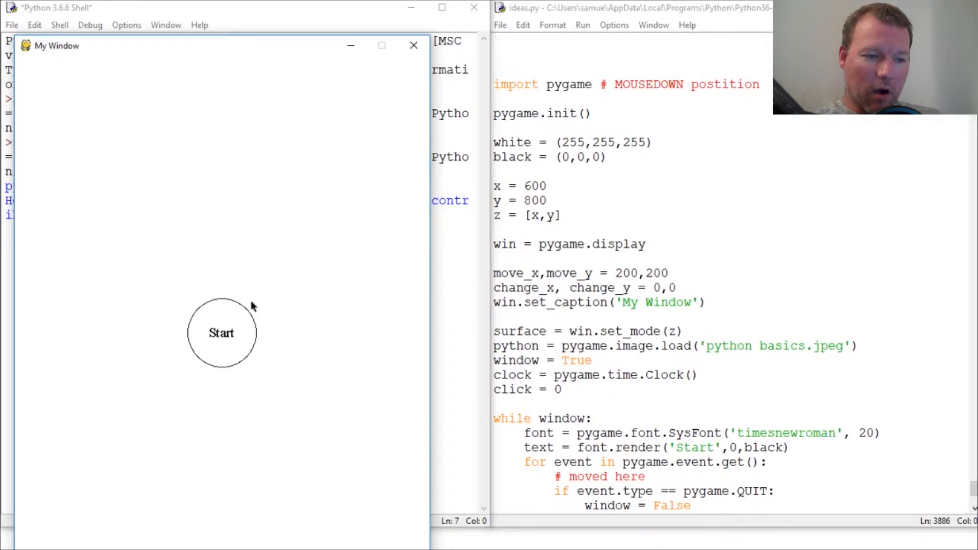
mouse_move(265, 352)
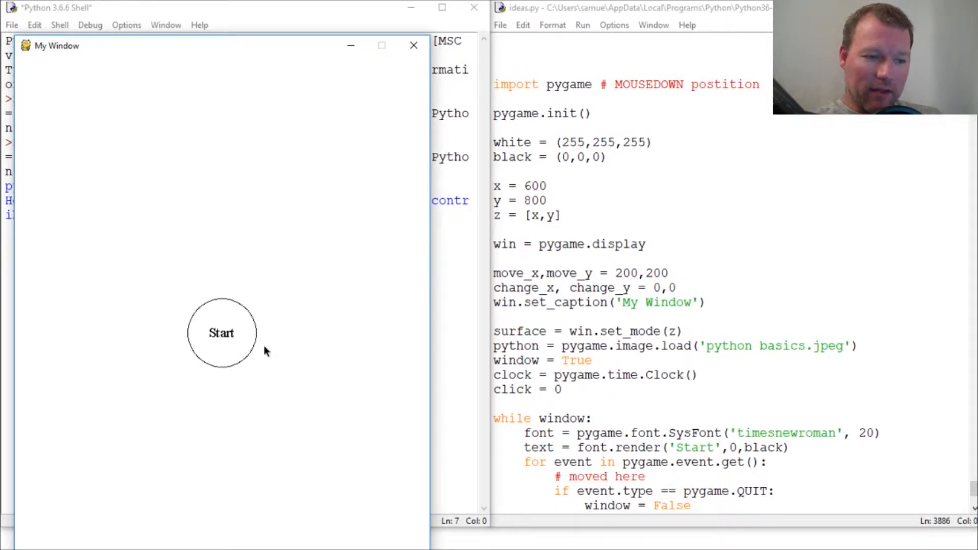
mouse_move(211, 332)
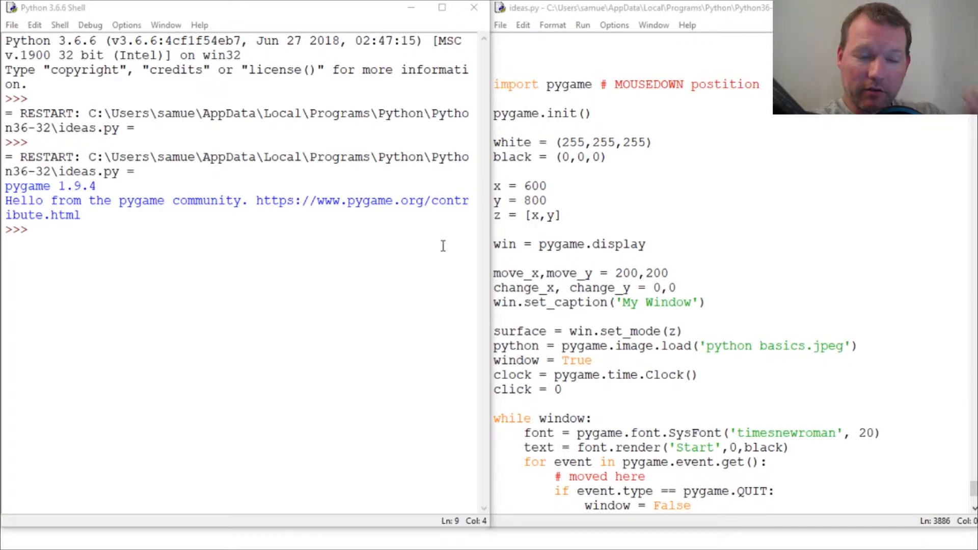
- Add red, blue and green RGB tuples under black and change the import to 'import pygame,random'
click(496, 171)
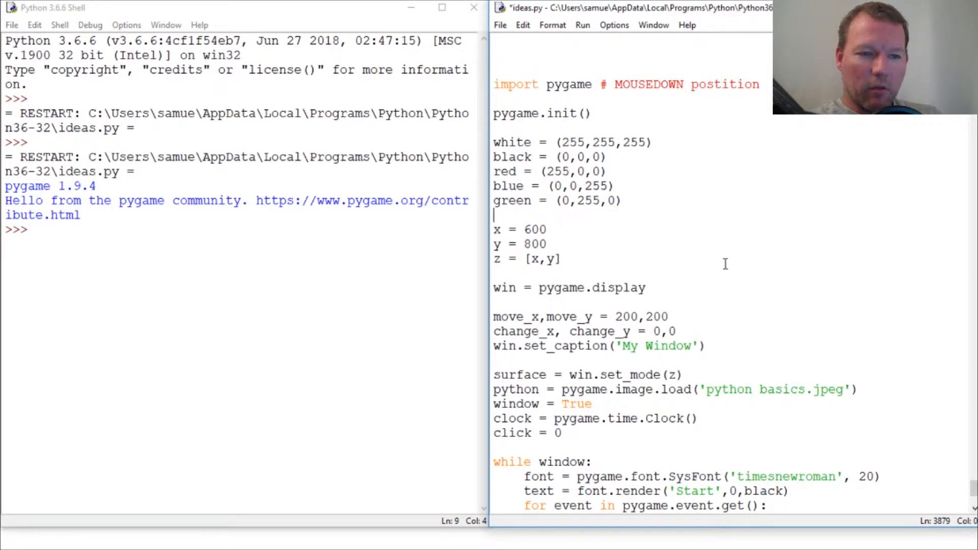
mouse_move(568, 141)
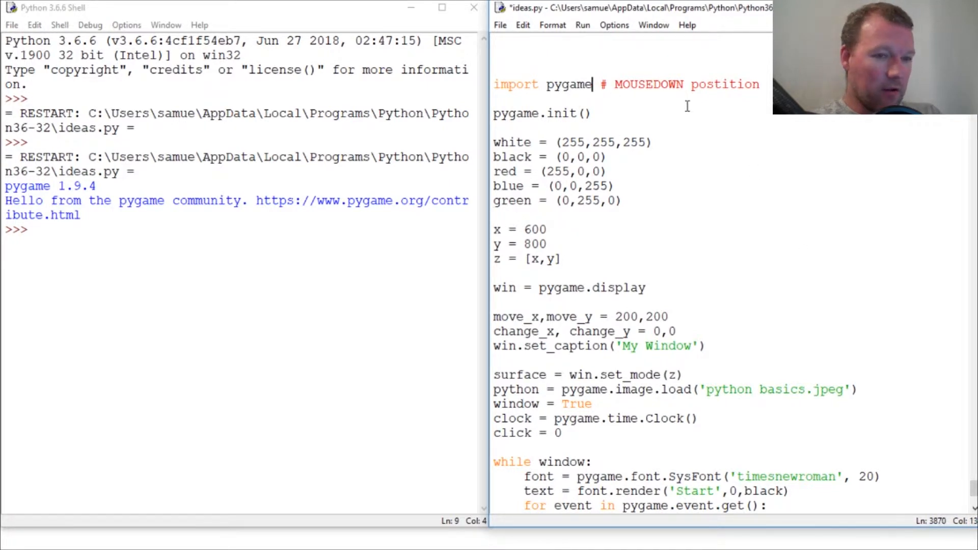
text(,)
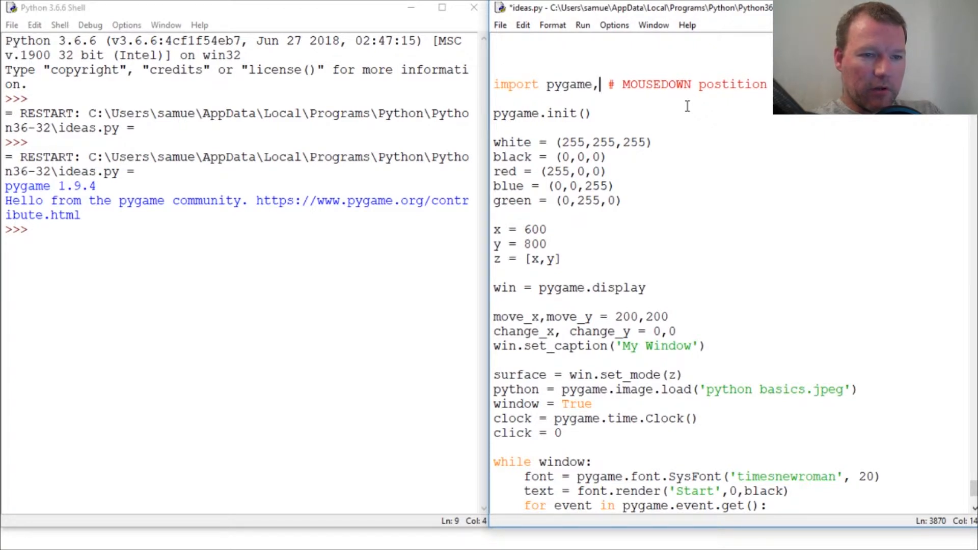
text(rad)
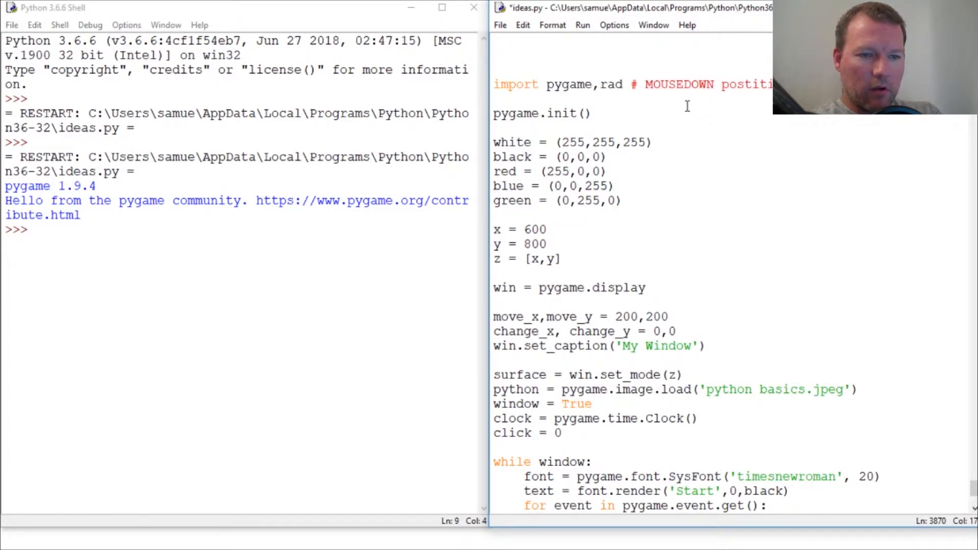
text(dom)
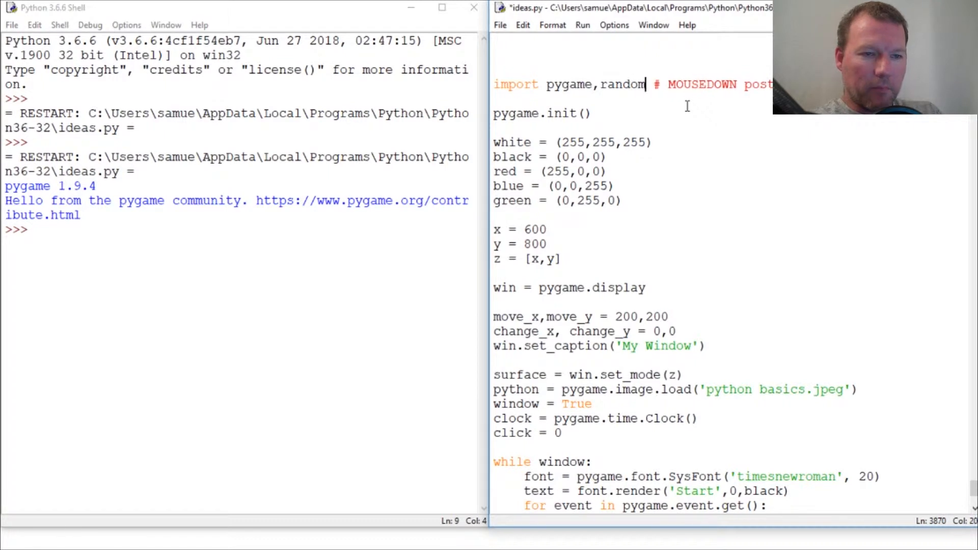
mouse_move(708, 388)
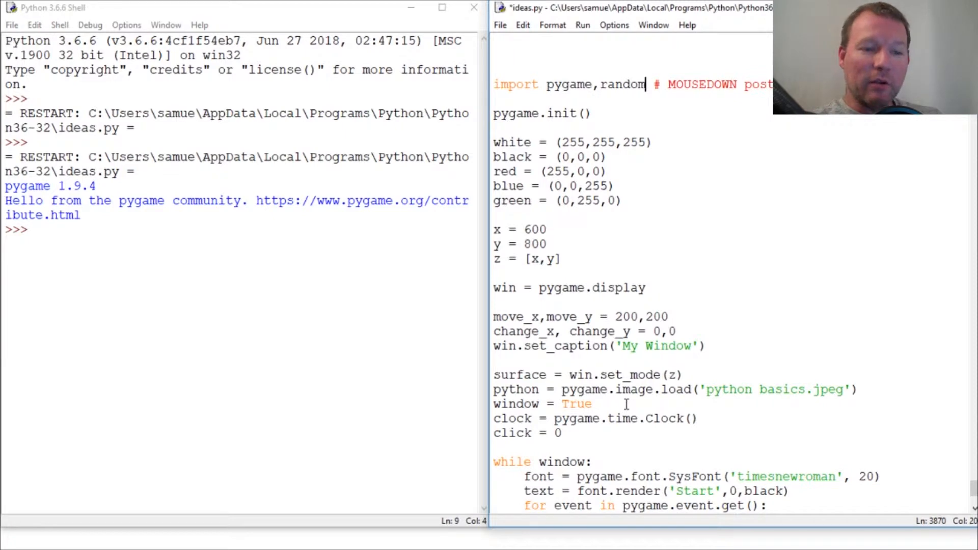
- Read the mouse position into c_x, c_y via pygame.mouse.get_pos() at the start of each event
scroll(down, 3)
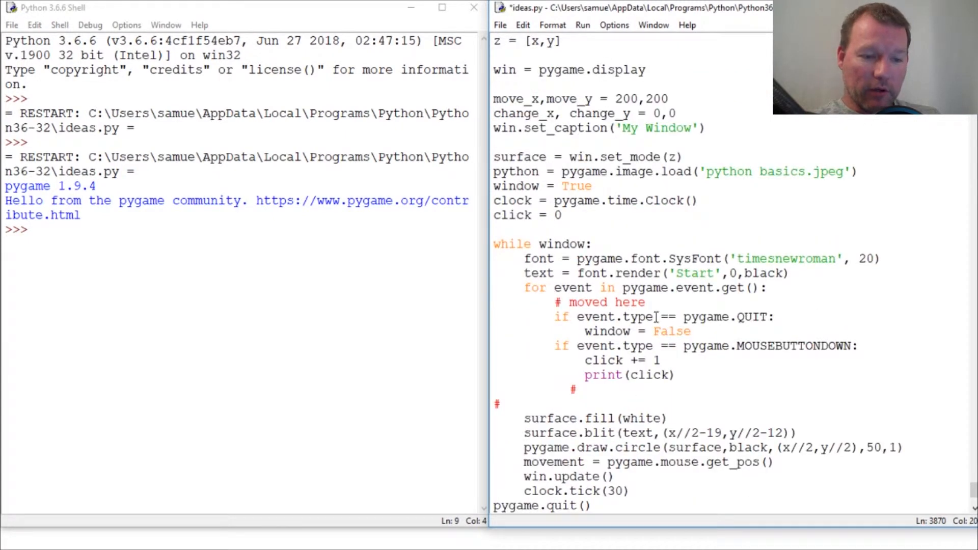
scroll(down, 3)
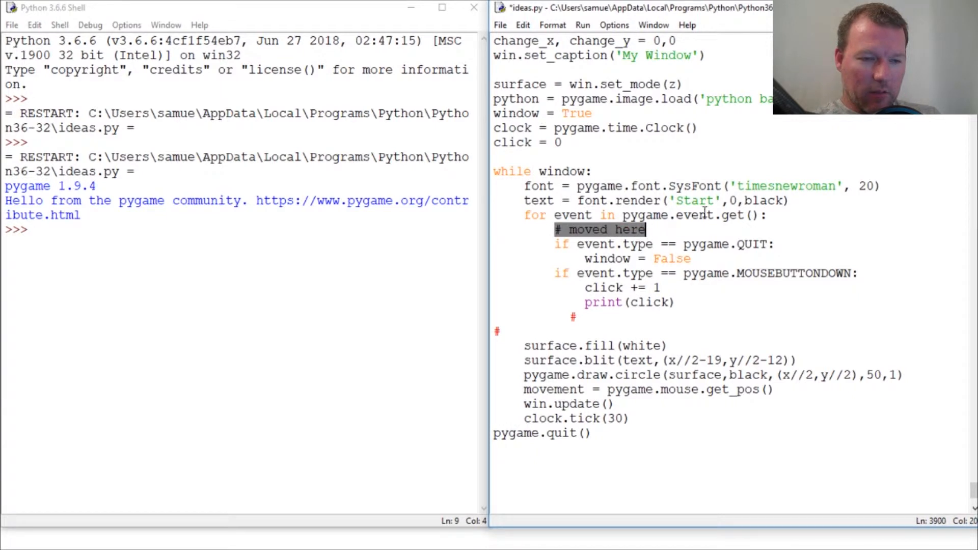
text(movement = pygame.mouse.get_pos())
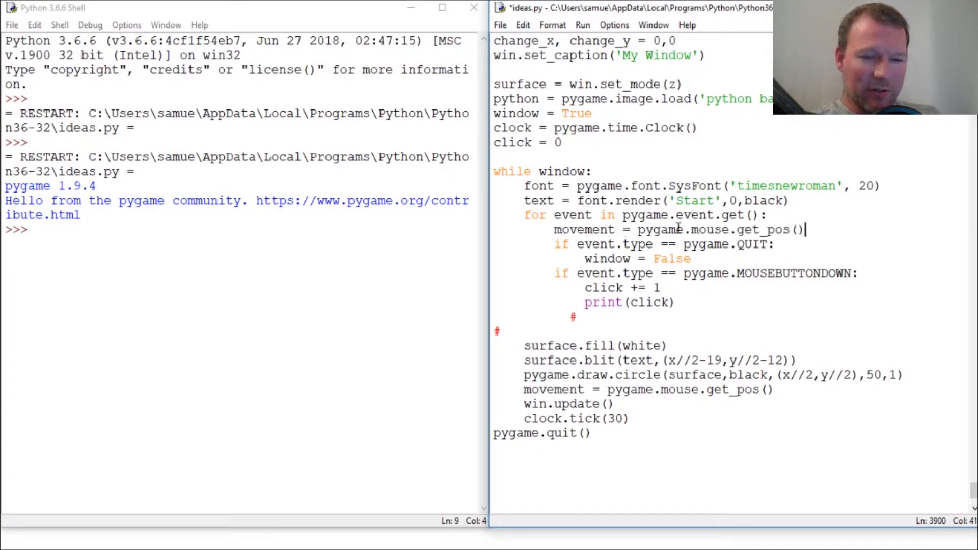
double_click(583, 229)
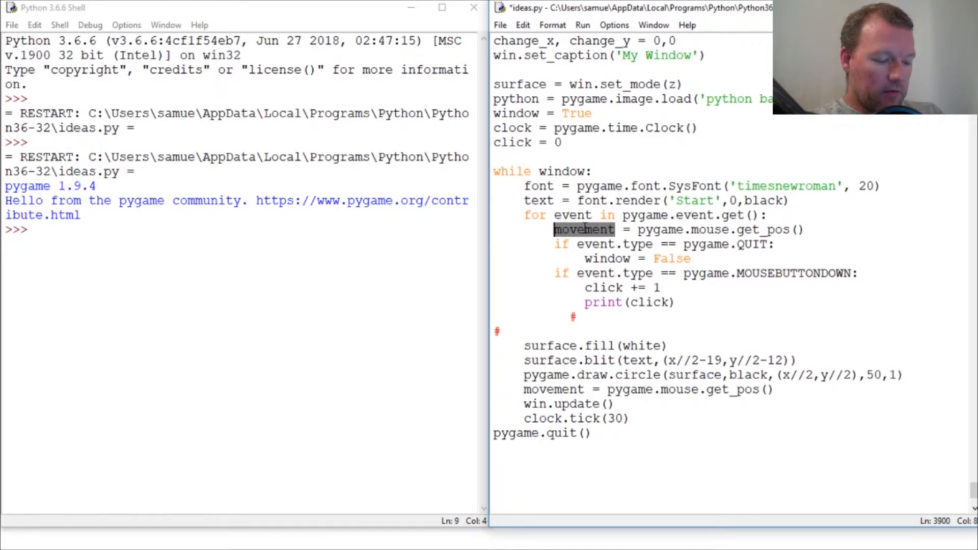
text(c_x)
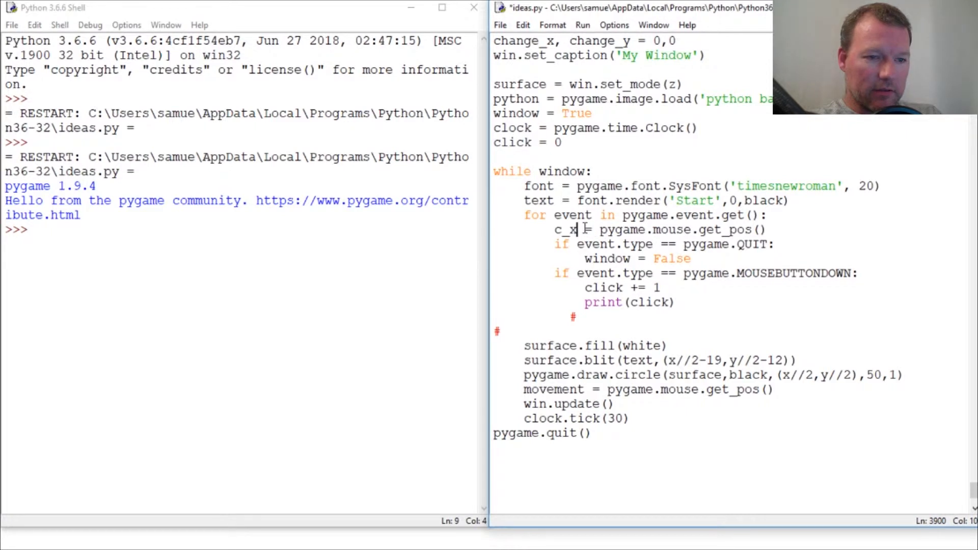
text(,y)
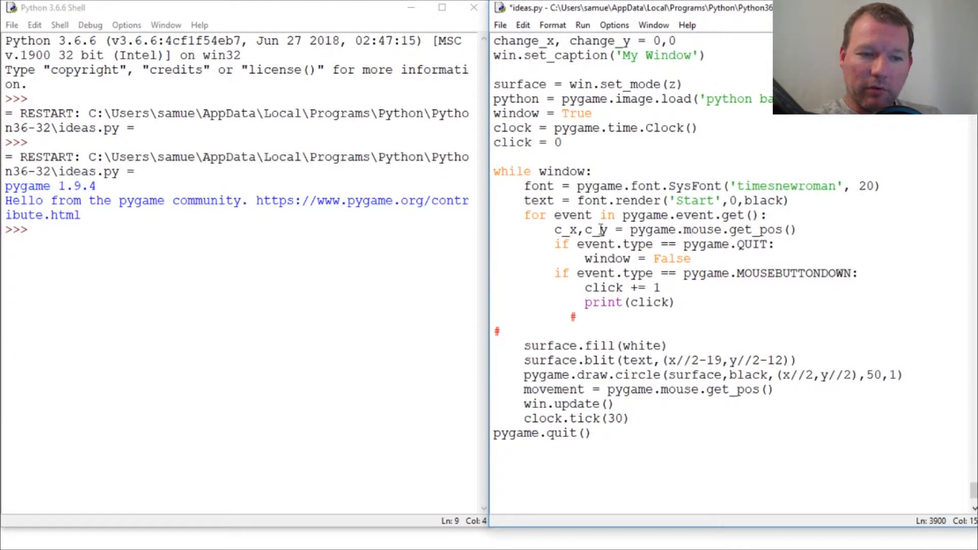
click(573, 317)
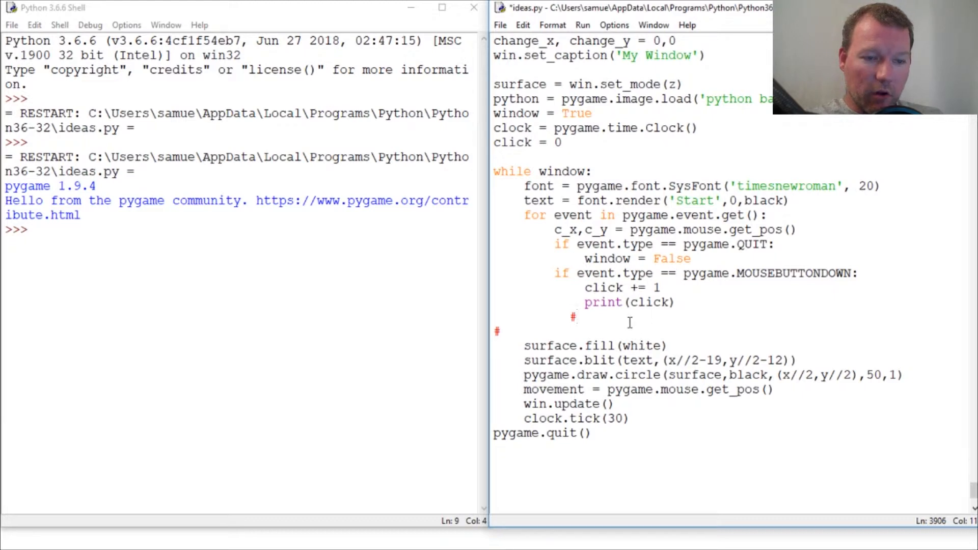
scroll(up, 3)
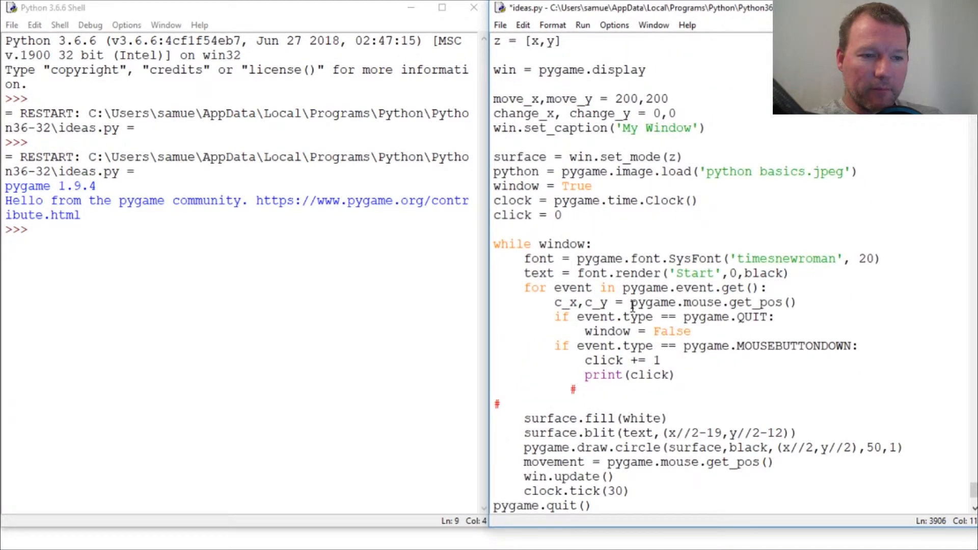
scroll(up, 3)
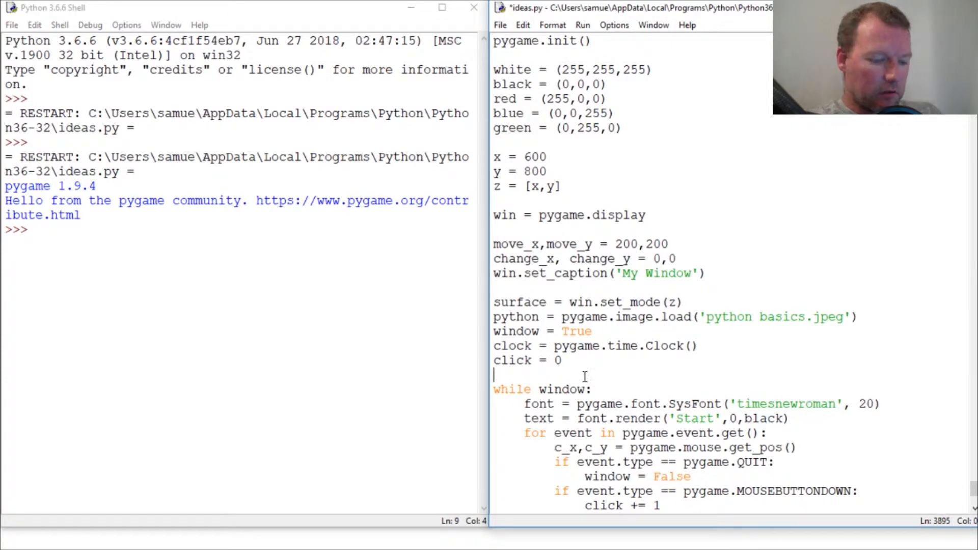
- Define colors = [white,black,red,blue,green] on the line after click = 0
text(clo)
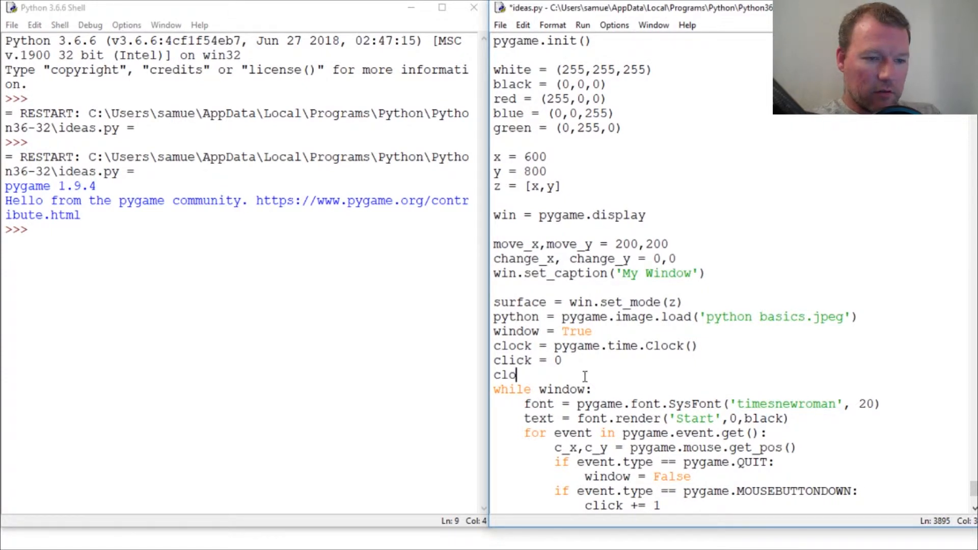
text(lors =)
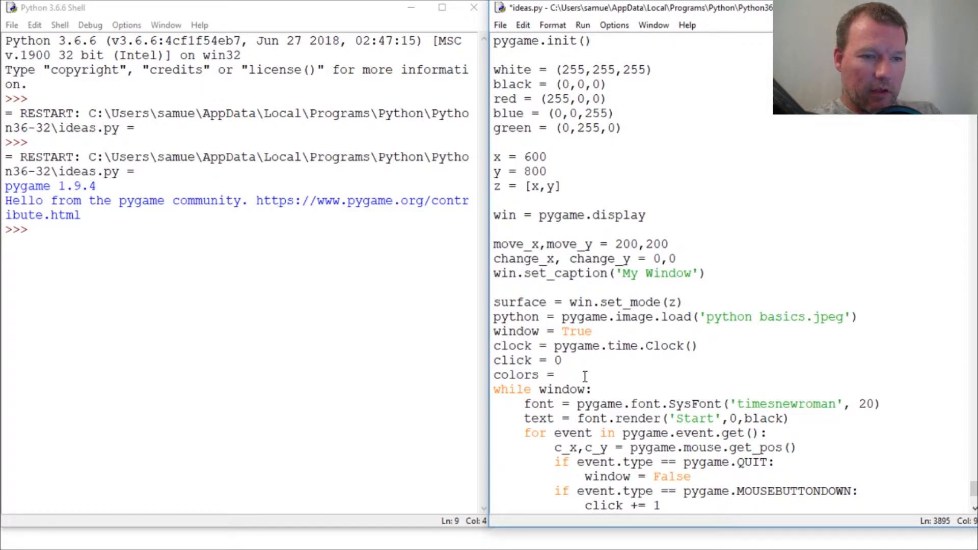
text([)
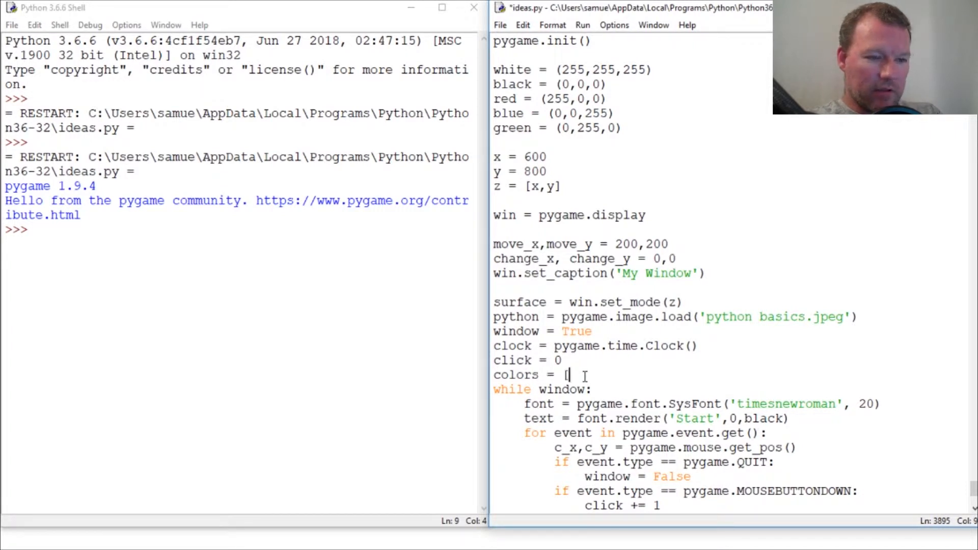
text(whilt)
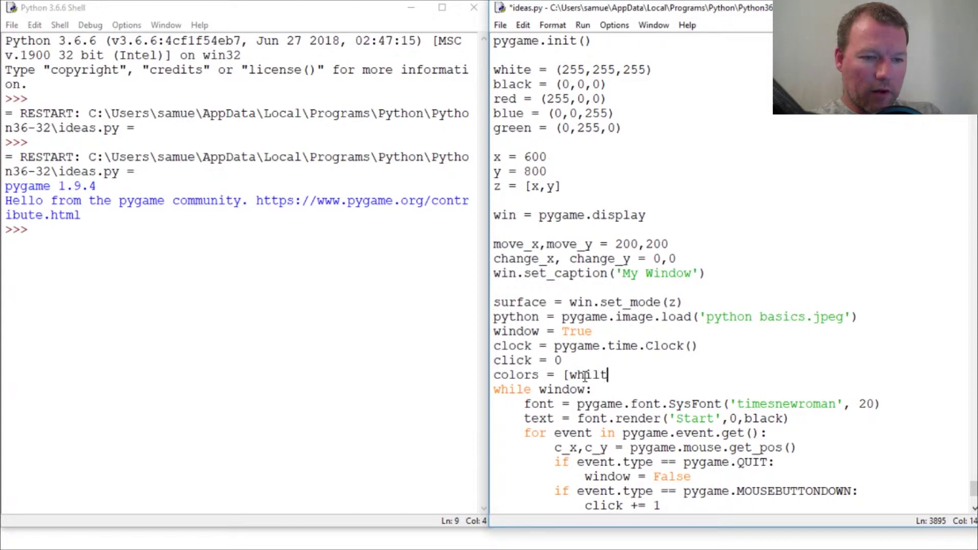
text(e)
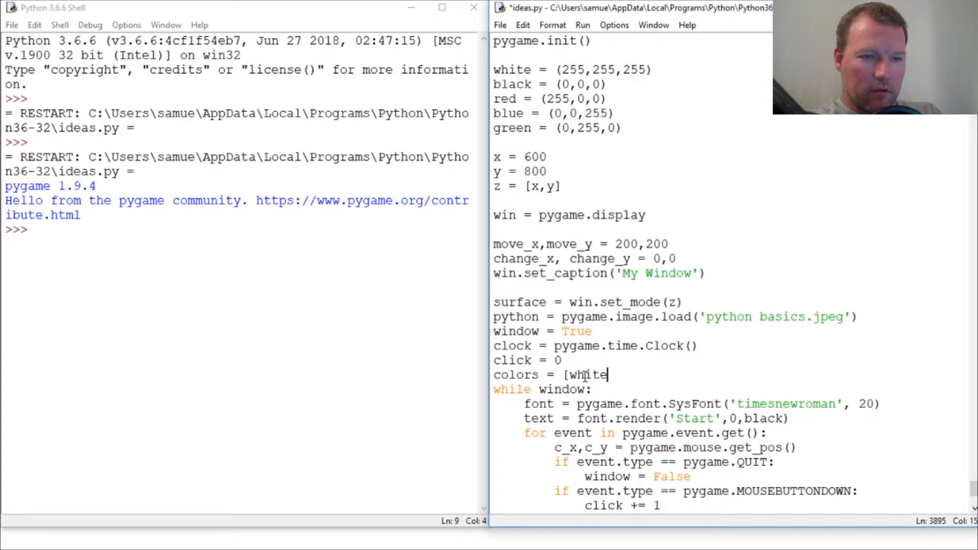
text(,black)
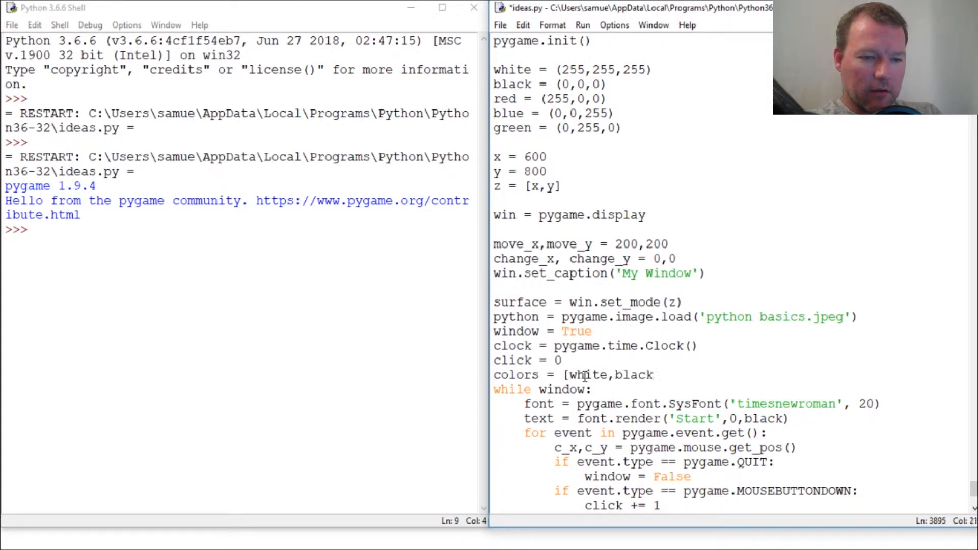
text(,red,bu)
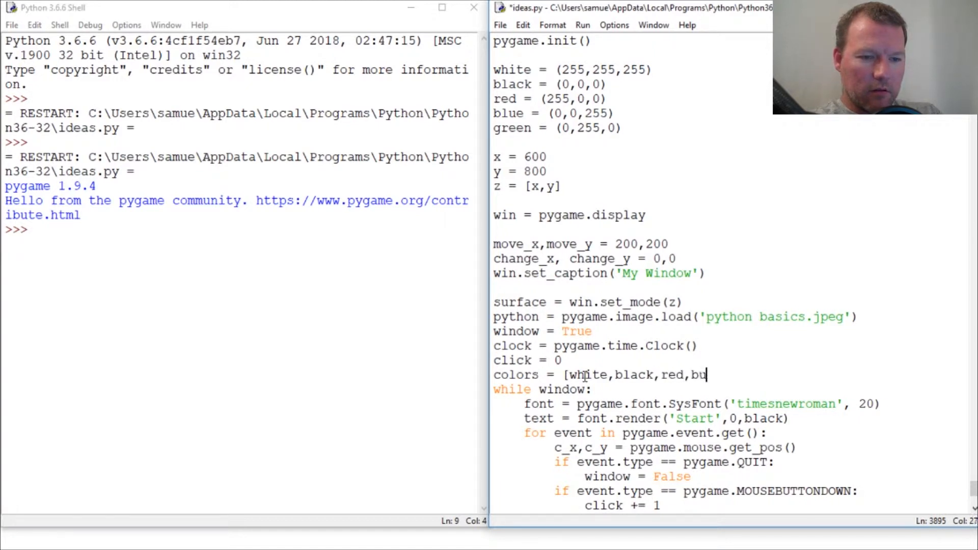
text(le)
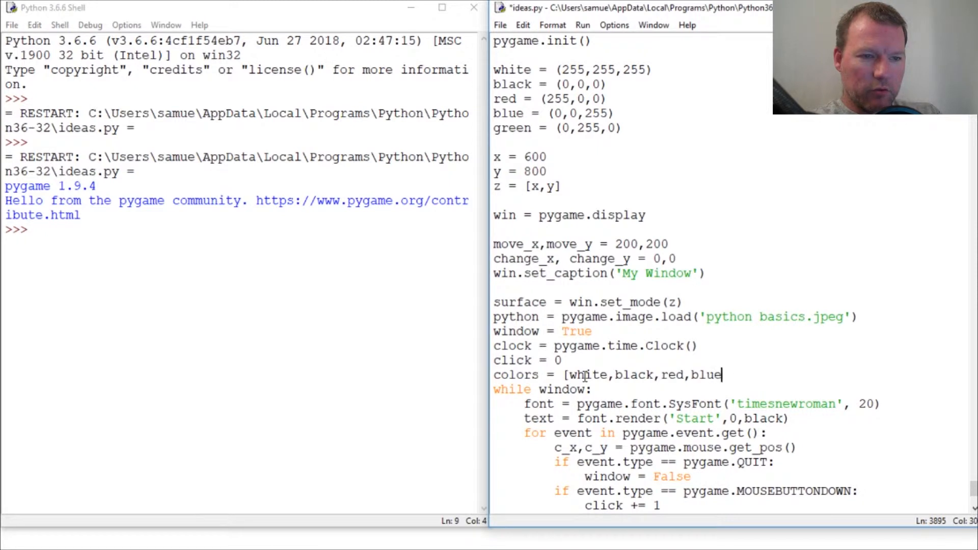
text(,gren)
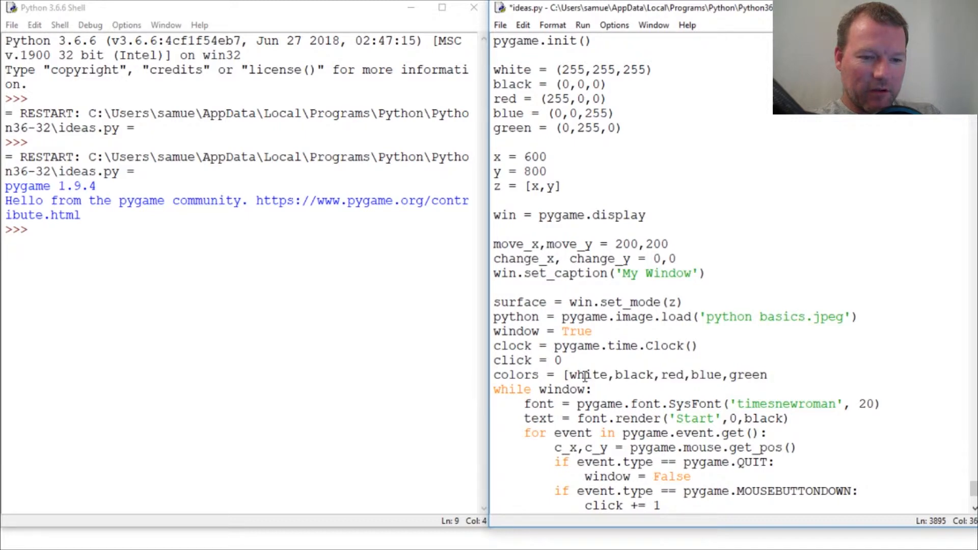
text(])
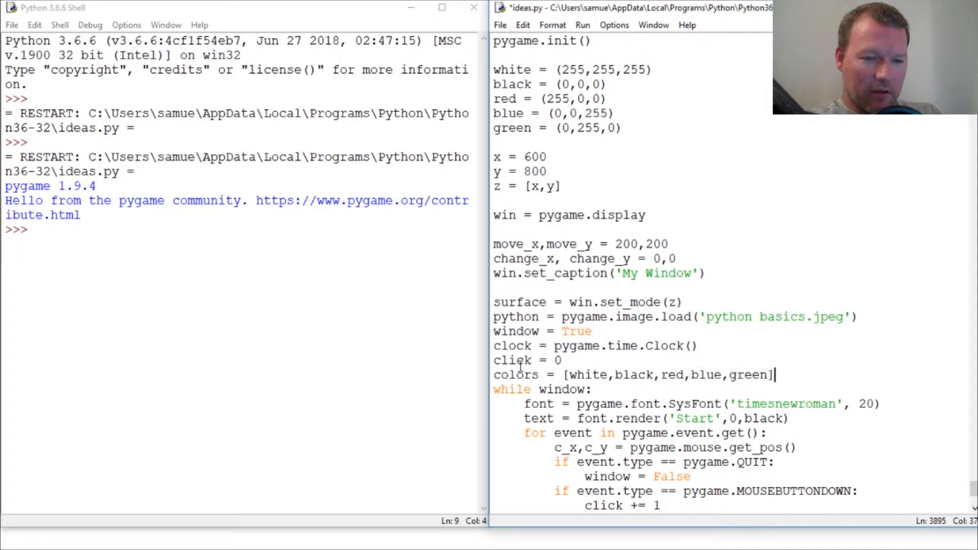
scroll(down, 3)
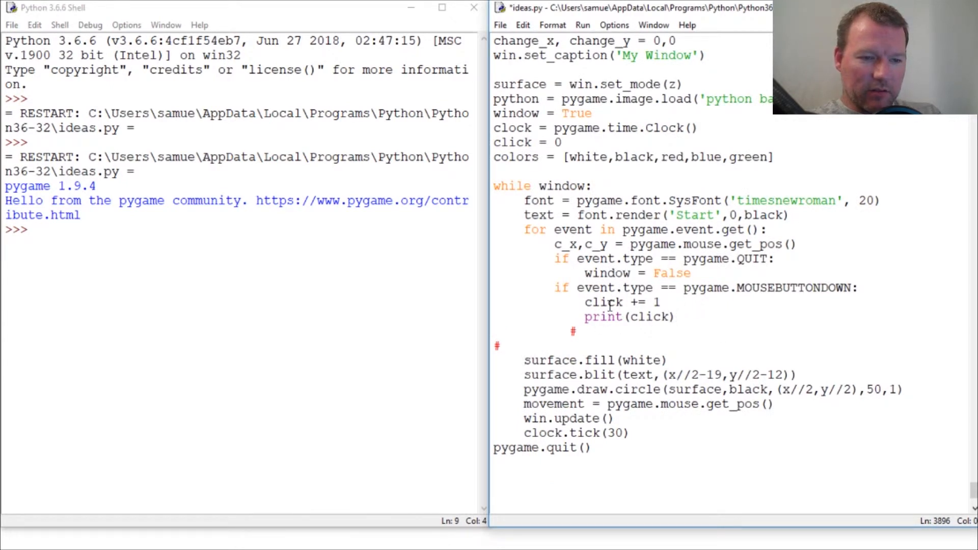
- Delete the click += 1 and print(click) lines and leave pass in the mouse-press branch
double_click(623, 317)
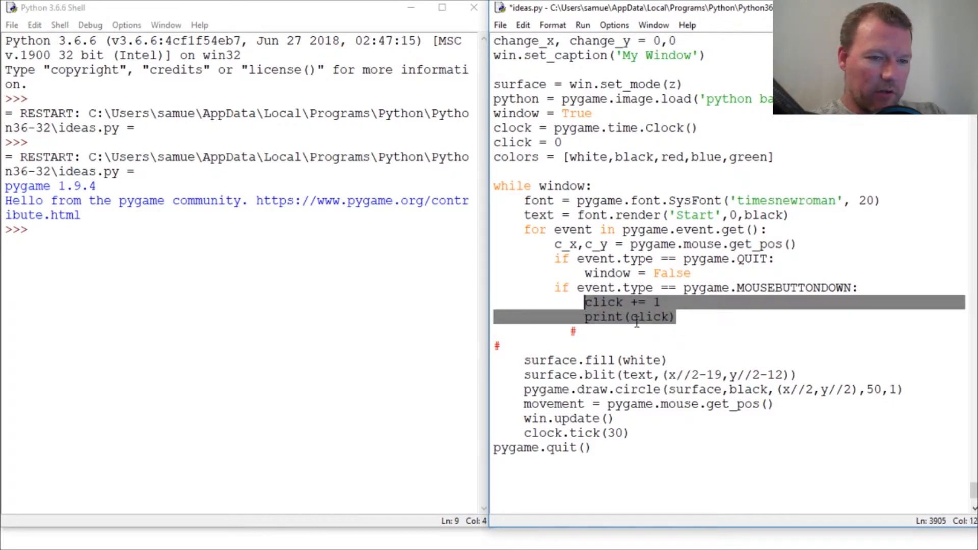
key(Delete)
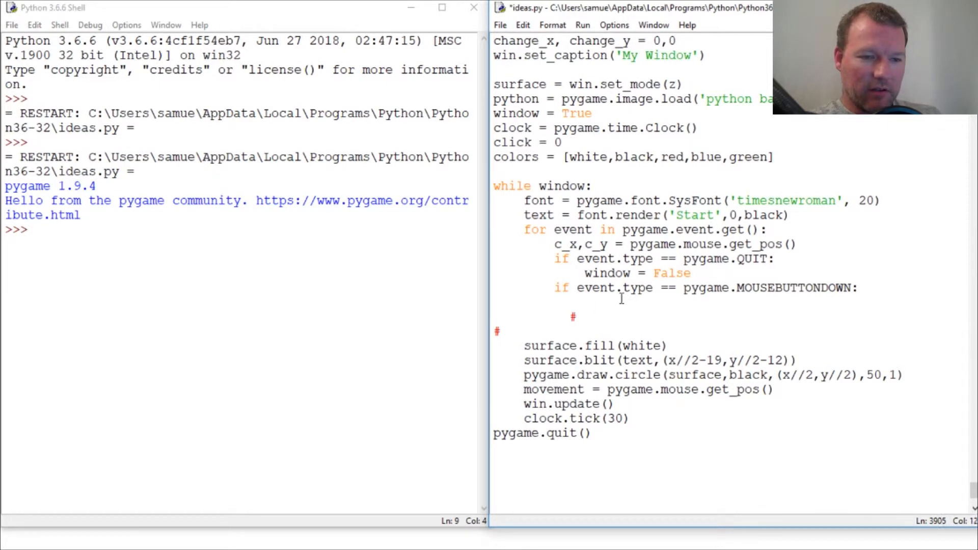
text(pad)
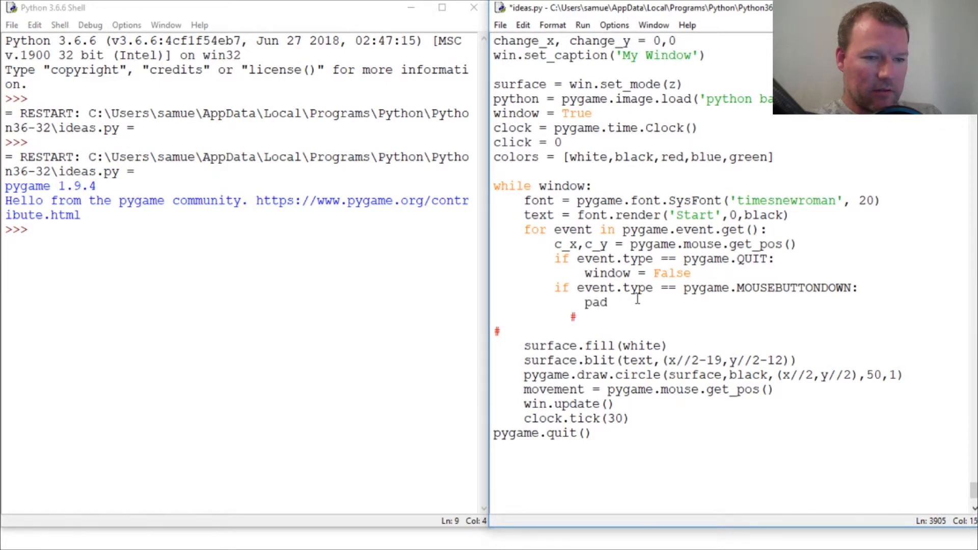
text(ass)
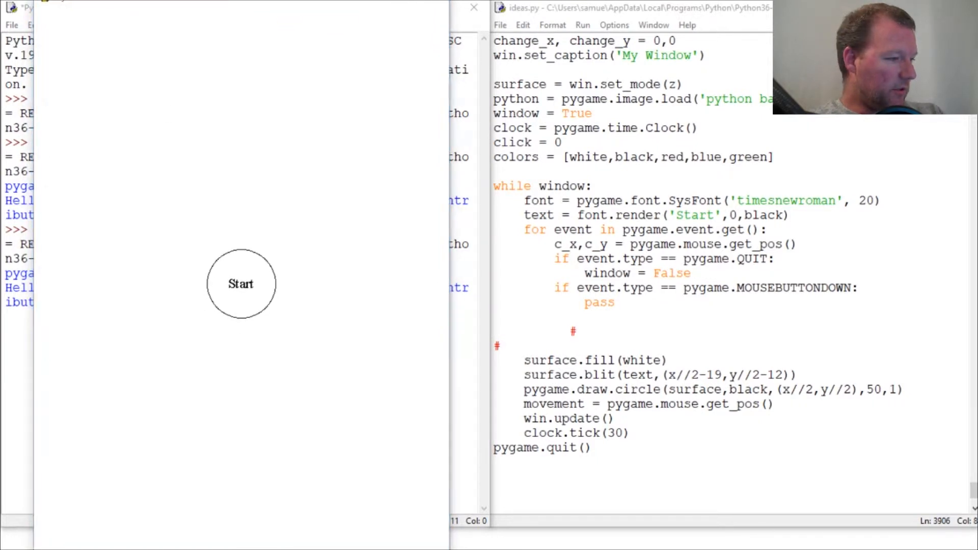
mouse_move(203, 318)
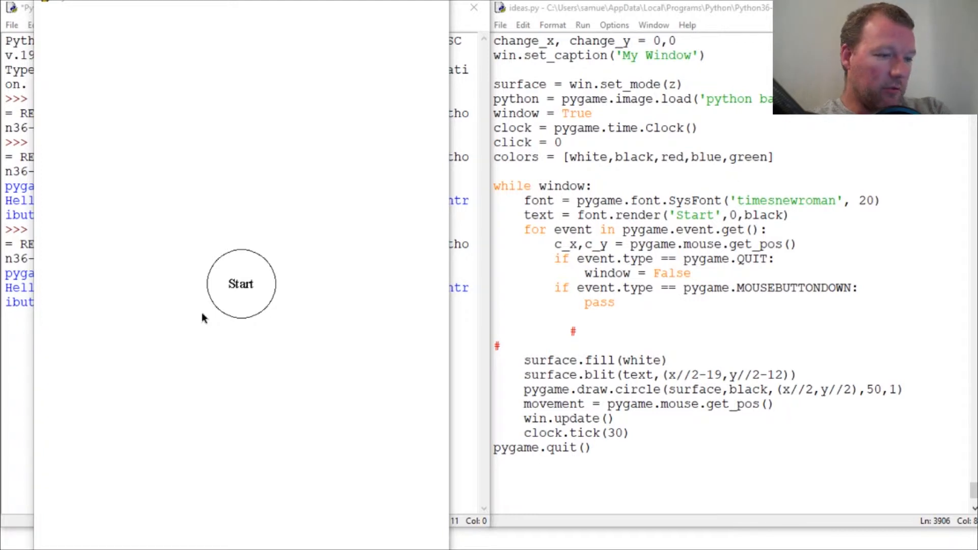
mouse_move(284, 306)
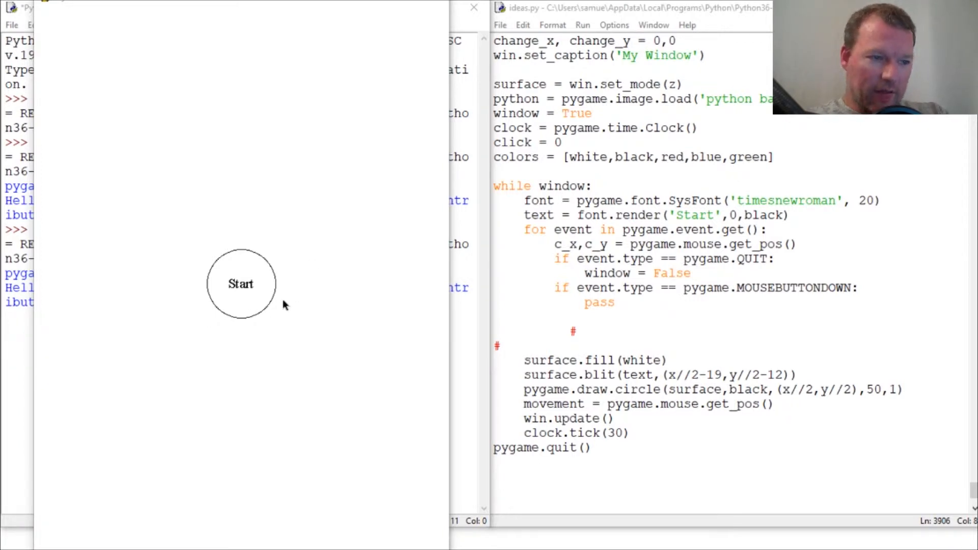
mouse_move(247, 260)
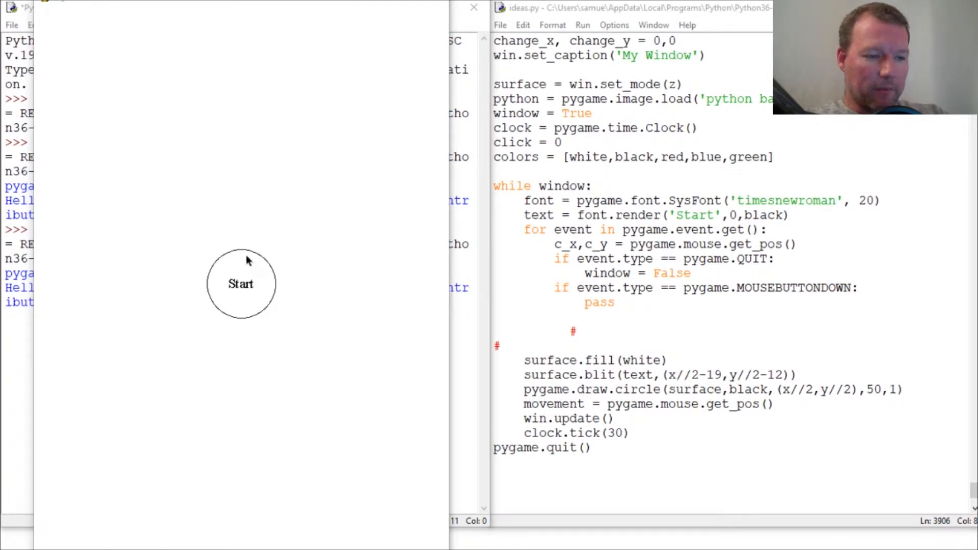
mouse_move(243, 289)
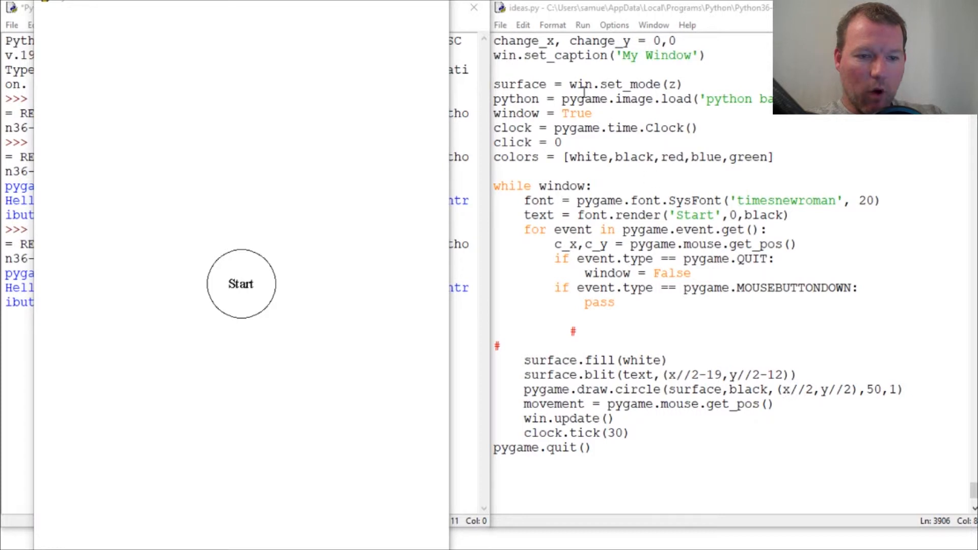
- Scroll through ideas.py from the top while the Start circle window stays open
scroll(up, 3)
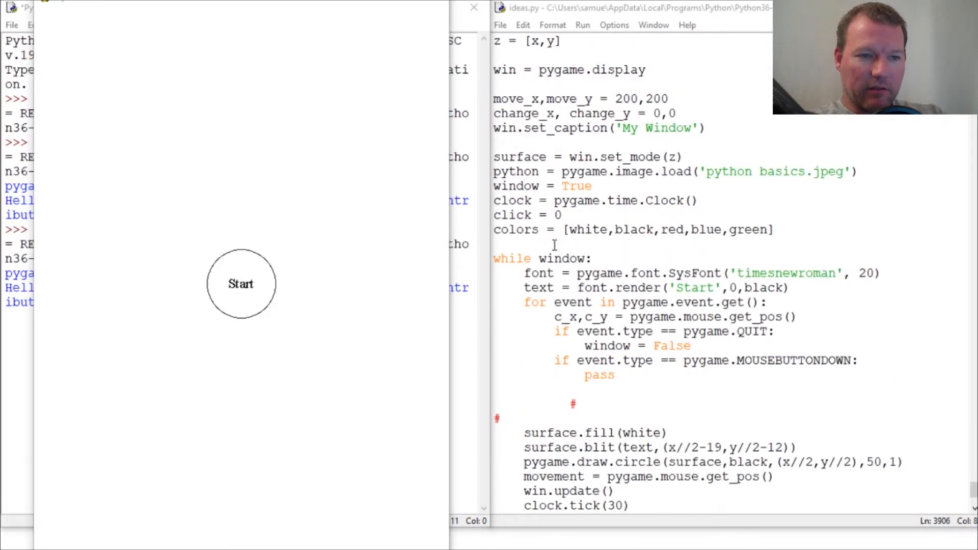
scroll(up, 3)
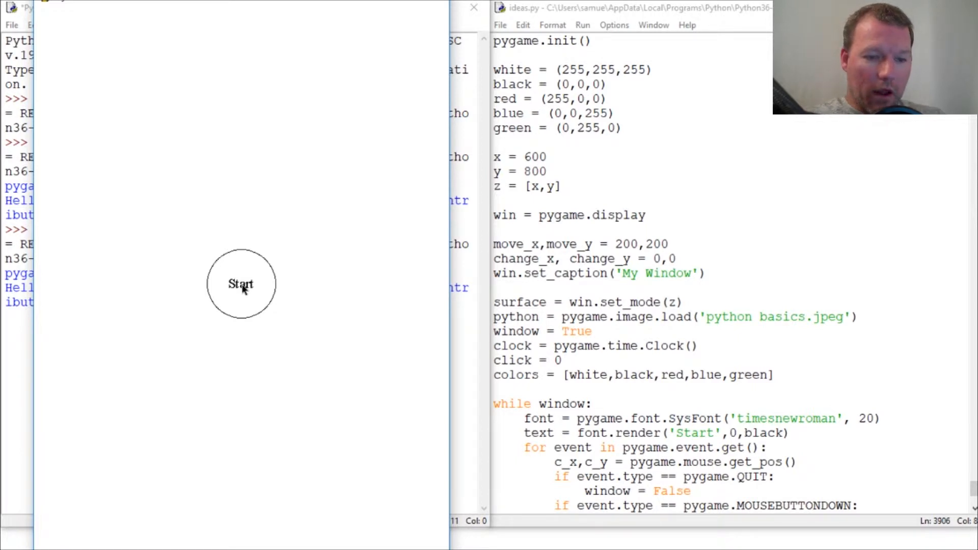
scroll(down, 3)
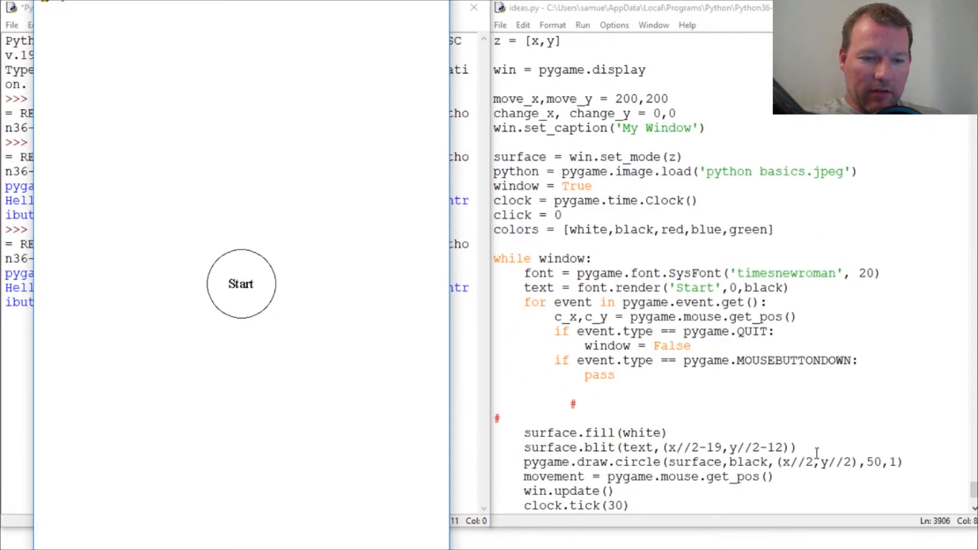
- Examine the circle-drawing line's centre y//2 and radius 50 next to the pass placeholder
double_click(873, 462)
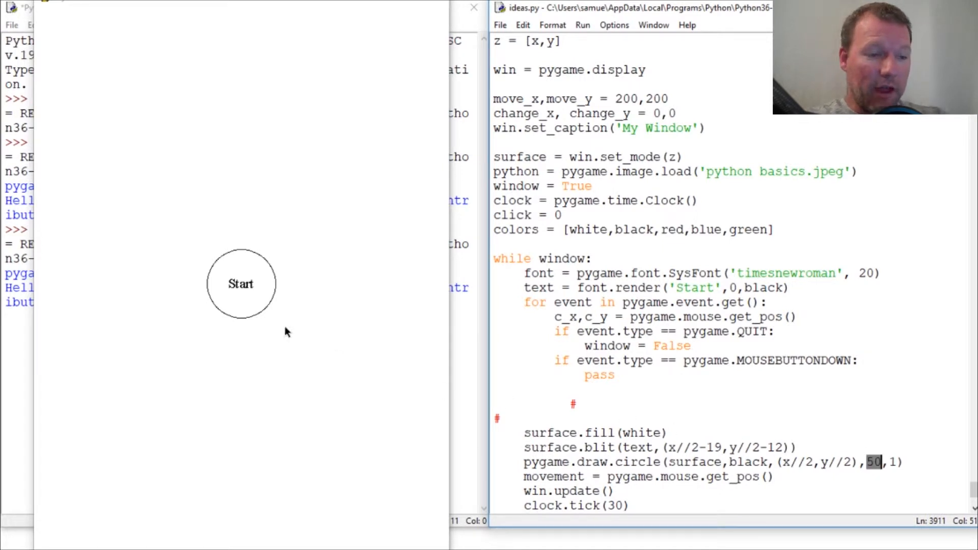
mouse_move(242, 287)
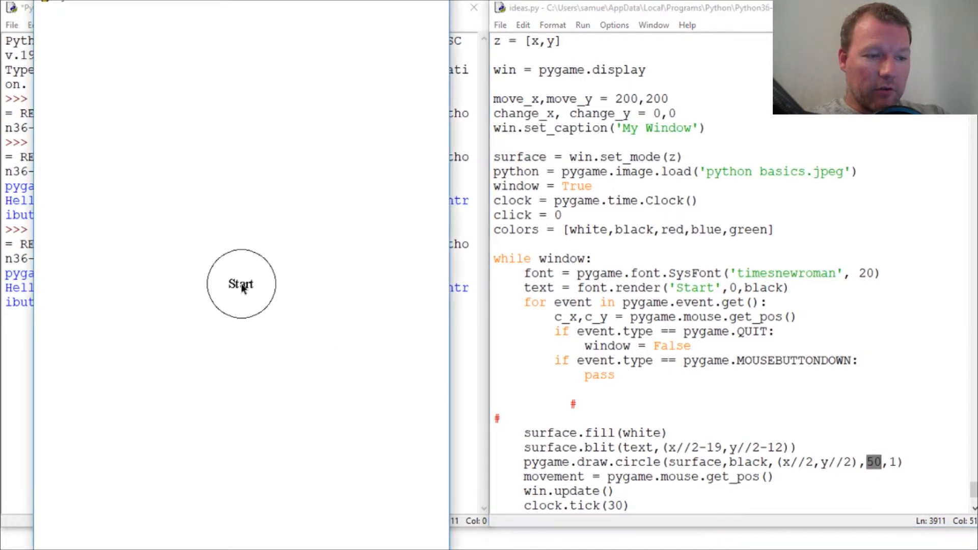
mouse_move(277, 288)
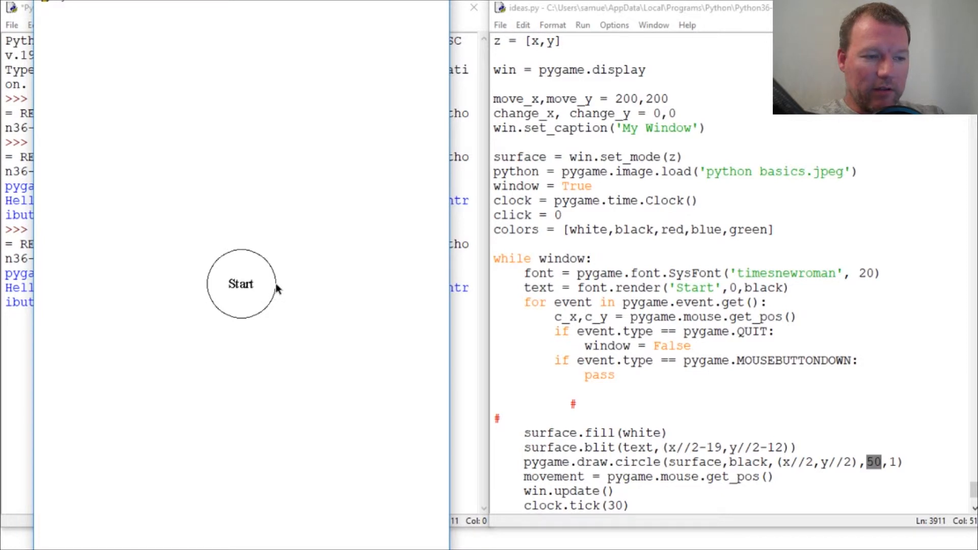
mouse_move(242, 255)
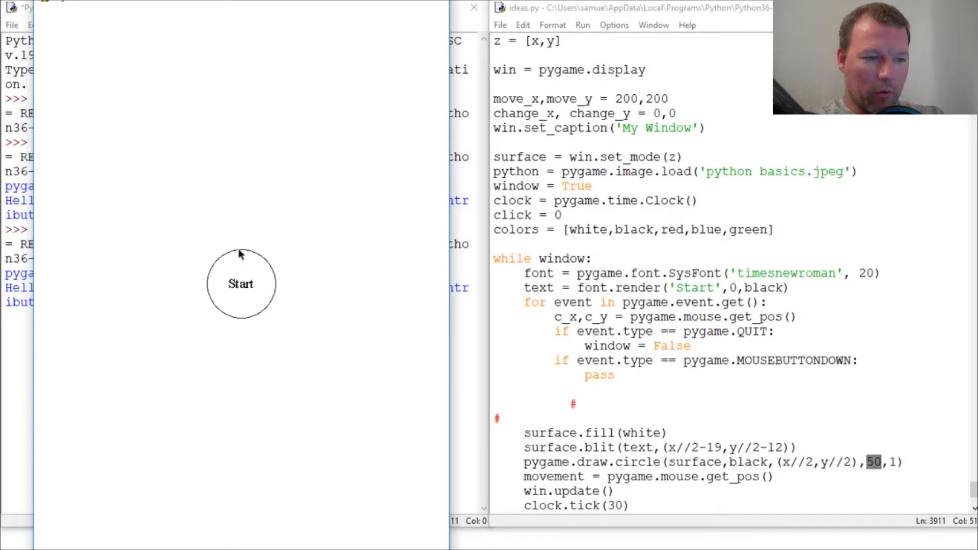
mouse_move(210, 288)
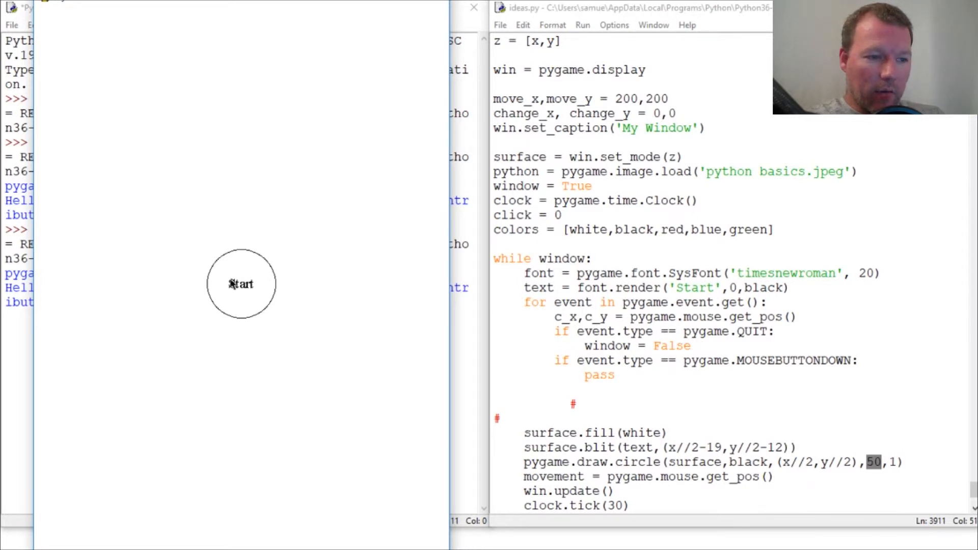
mouse_move(246, 284)
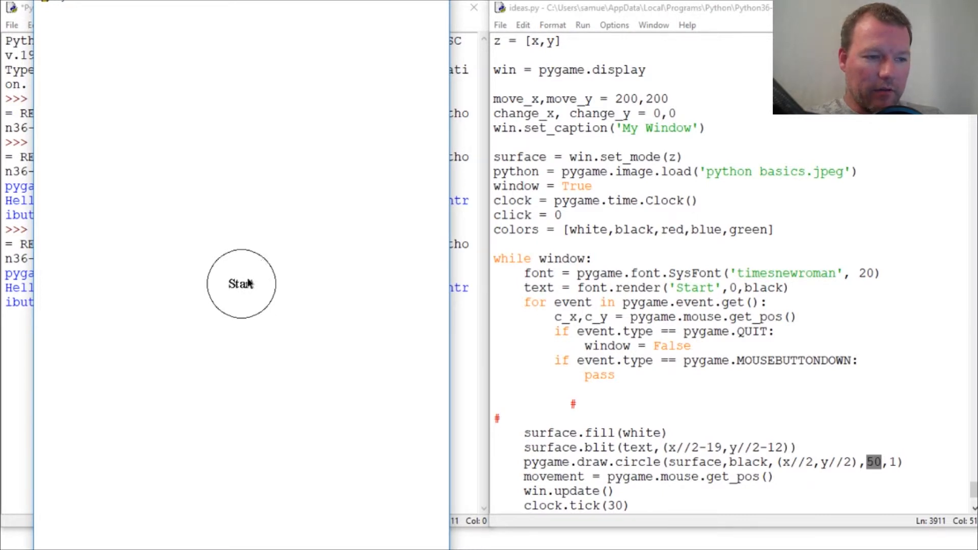
mouse_move(261, 267)
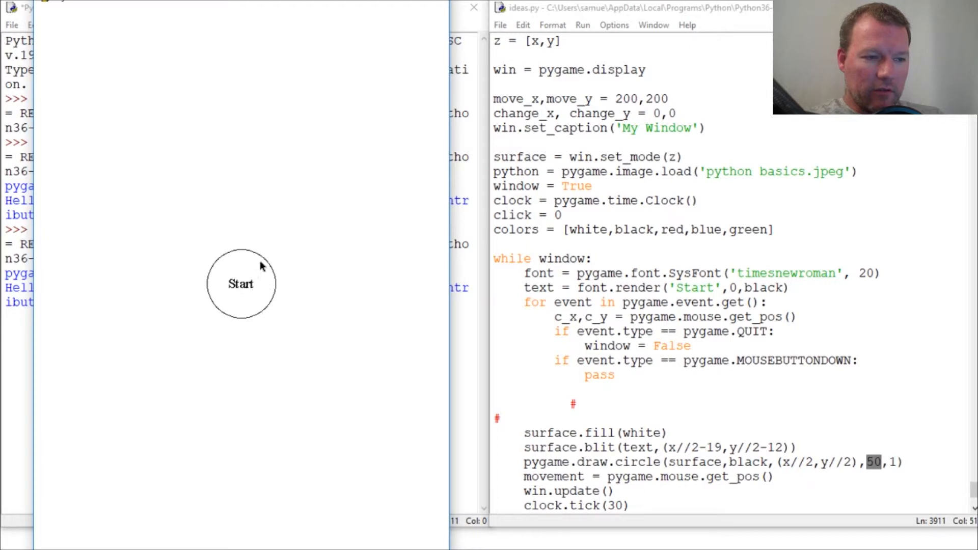
mouse_move(265, 262)
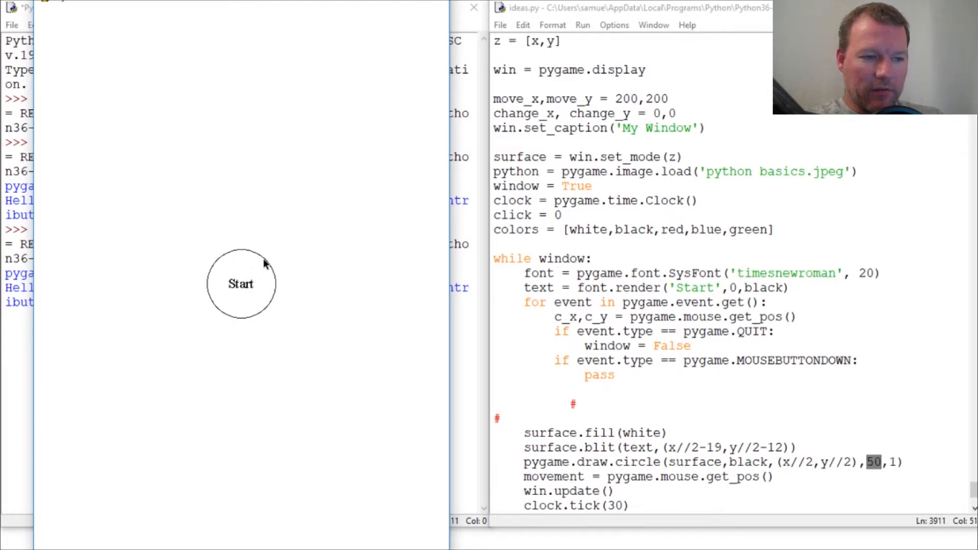
mouse_move(227, 314)
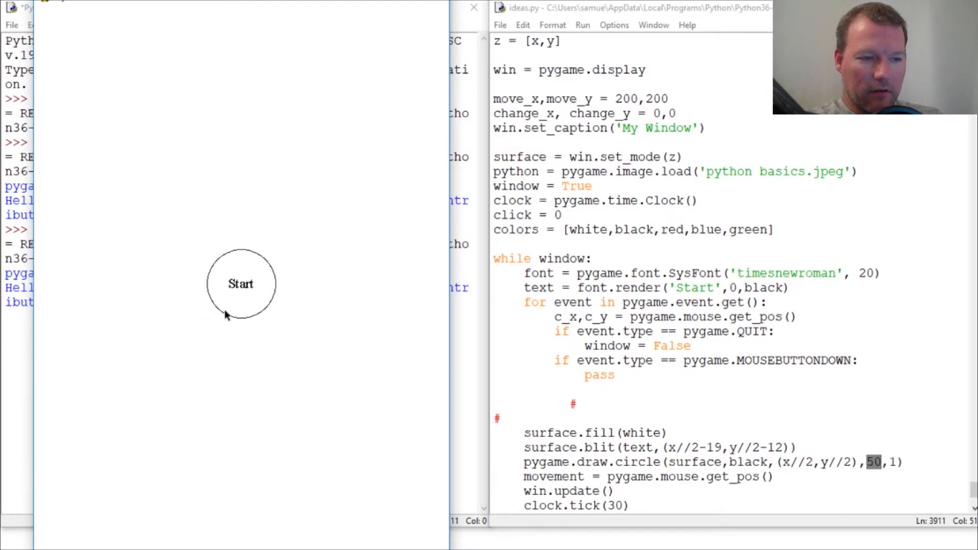
mouse_move(282, 313)
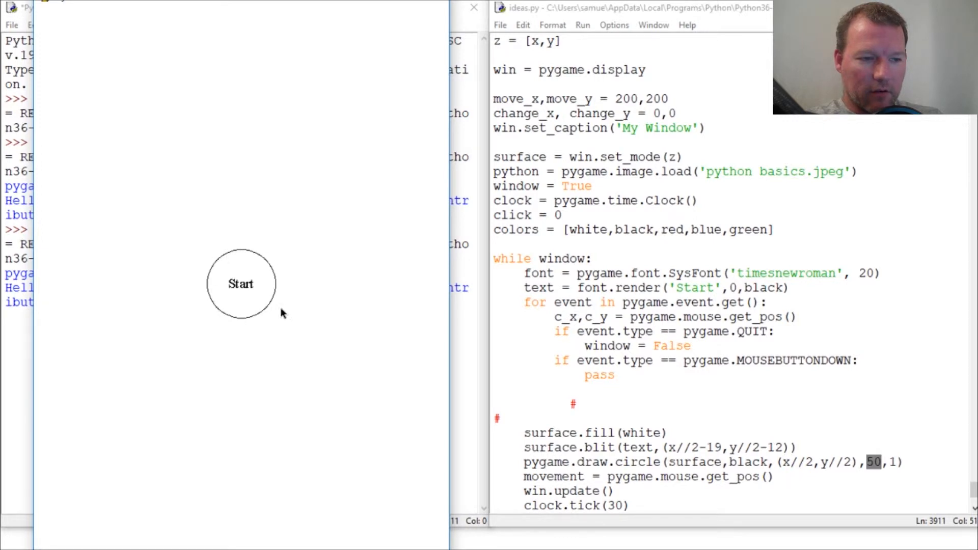
mouse_move(224, 266)
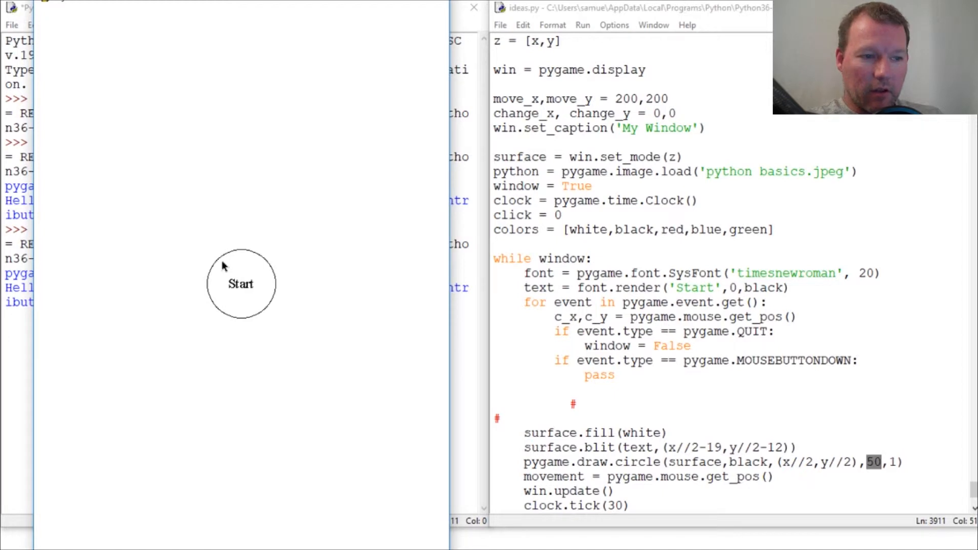
mouse_move(261, 265)
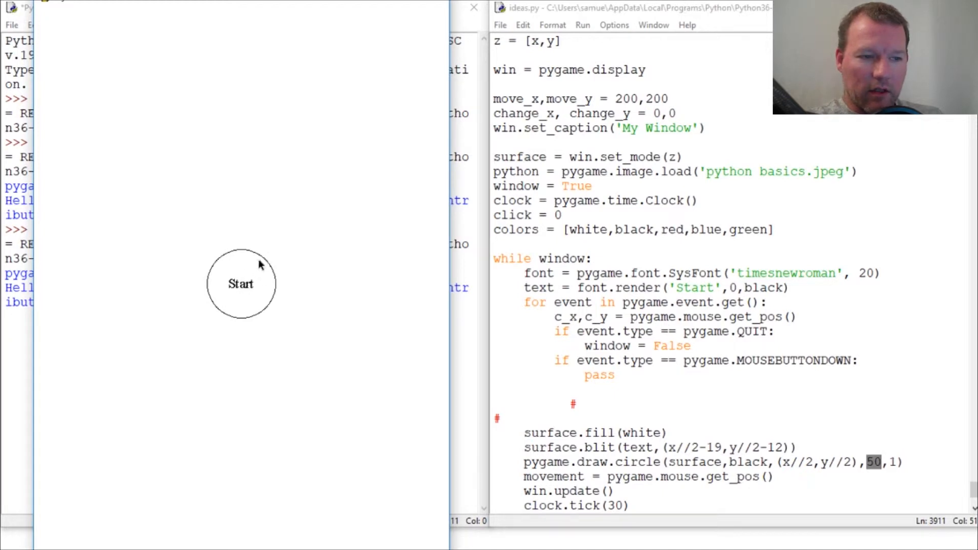
mouse_move(315, 308)
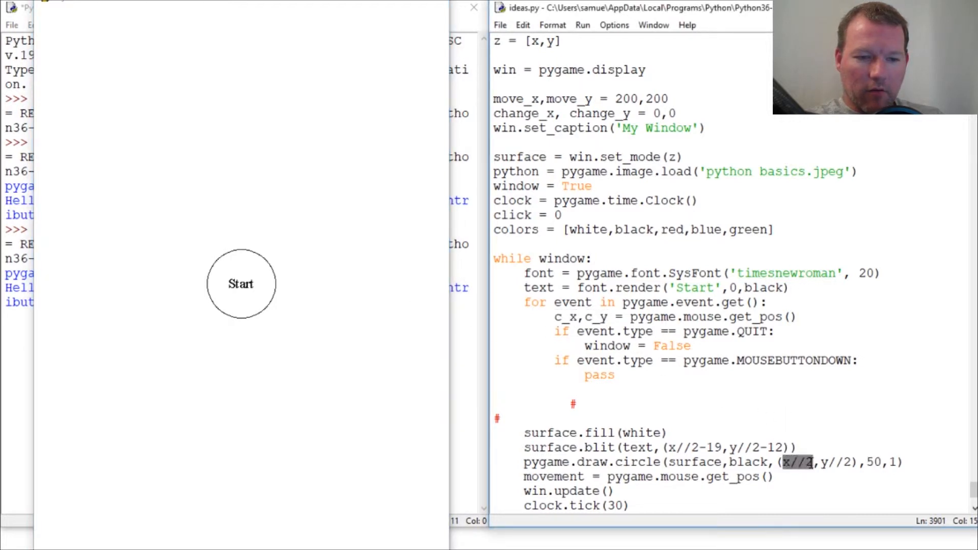
double_click(834, 463)
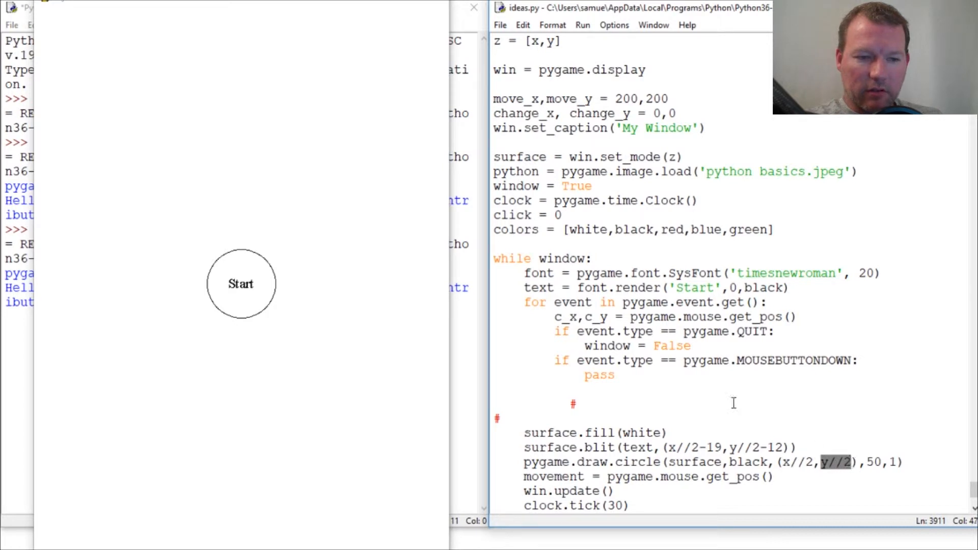
click(600, 375)
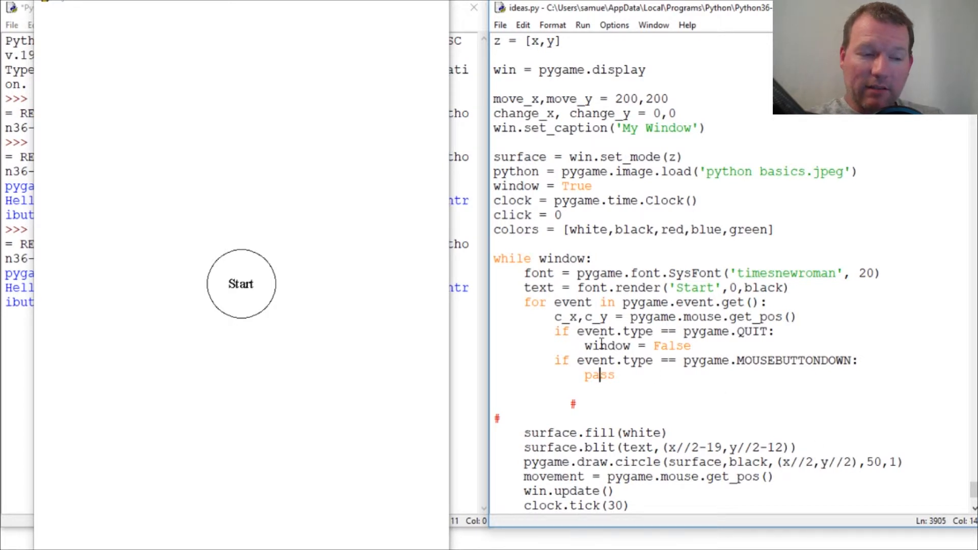
double_click(874, 462)
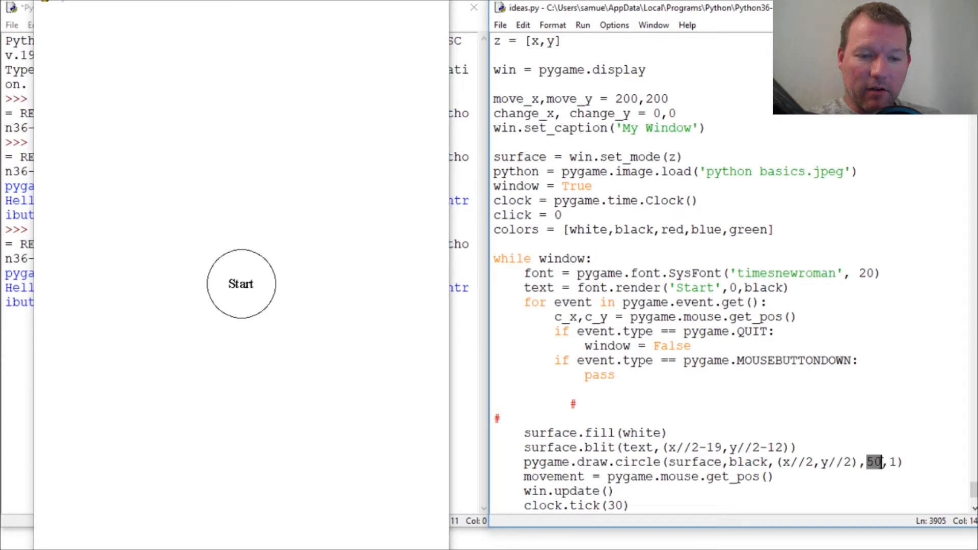
mouse_move(268, 258)
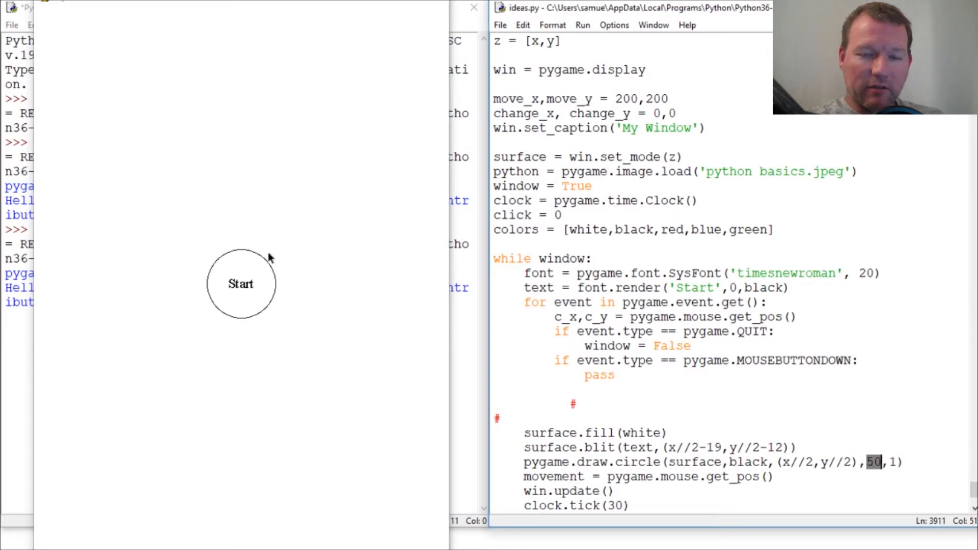
mouse_move(224, 292)
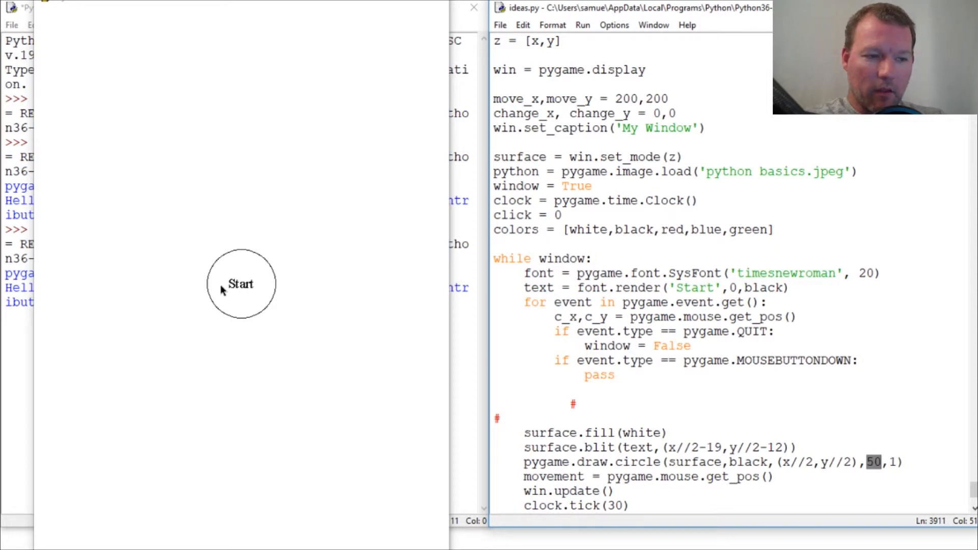
mouse_move(270, 264)
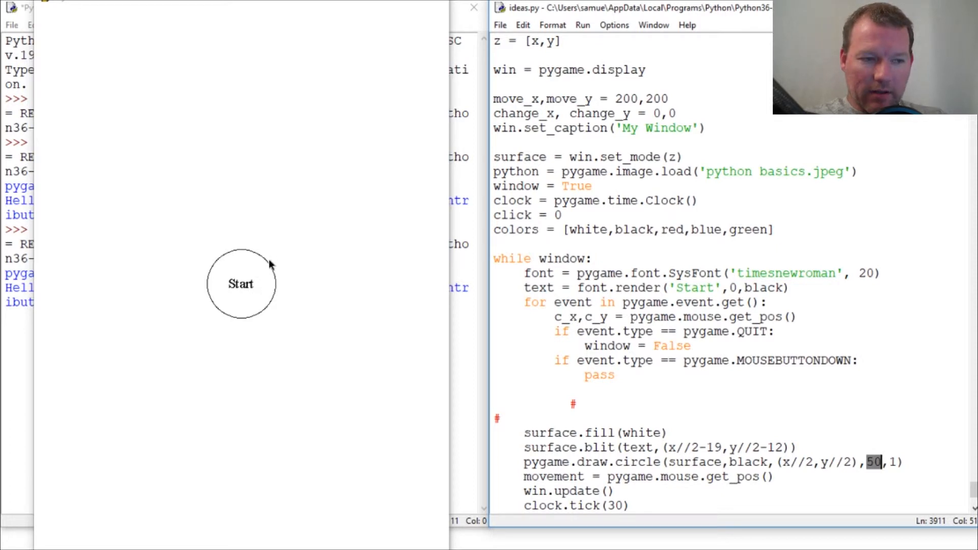
mouse_move(255, 282)
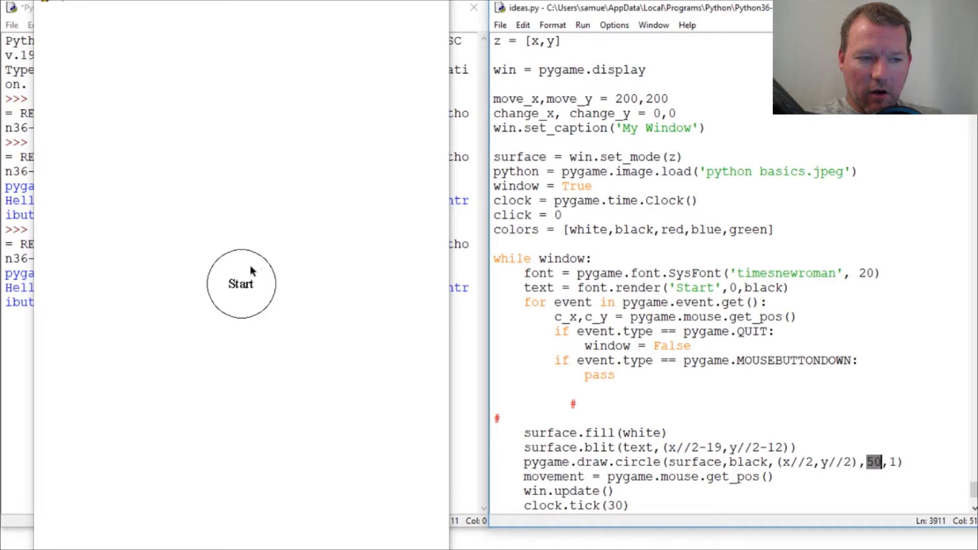
mouse_move(248, 262)
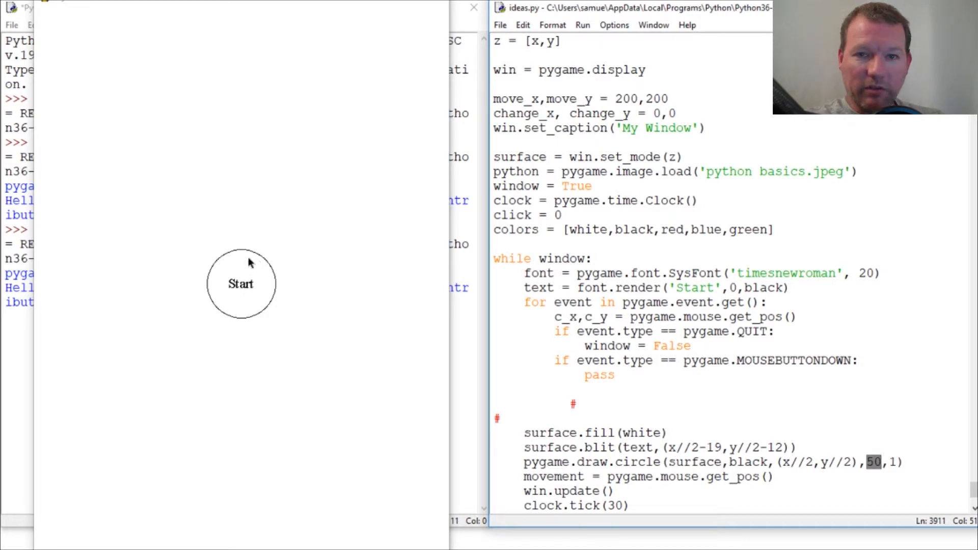
mouse_move(261, 259)
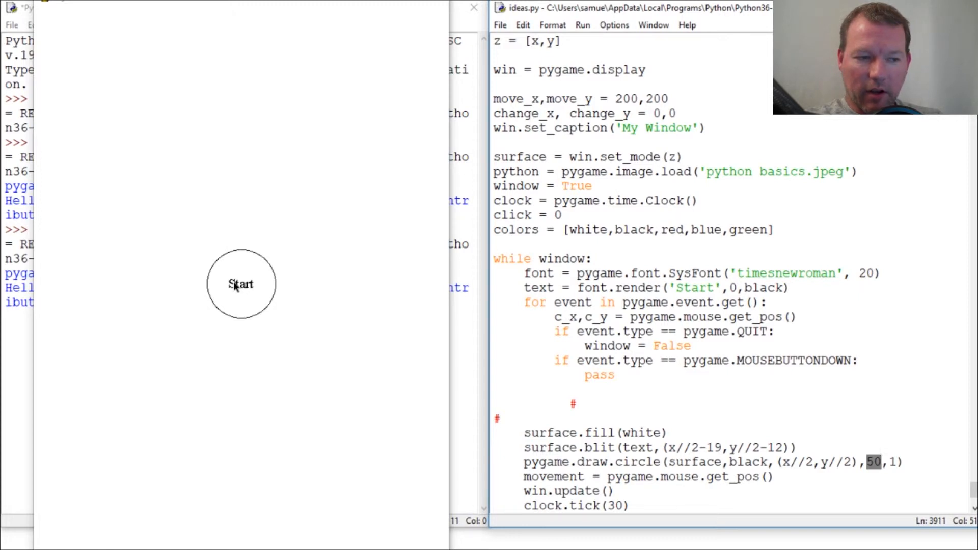
mouse_move(702, 392)
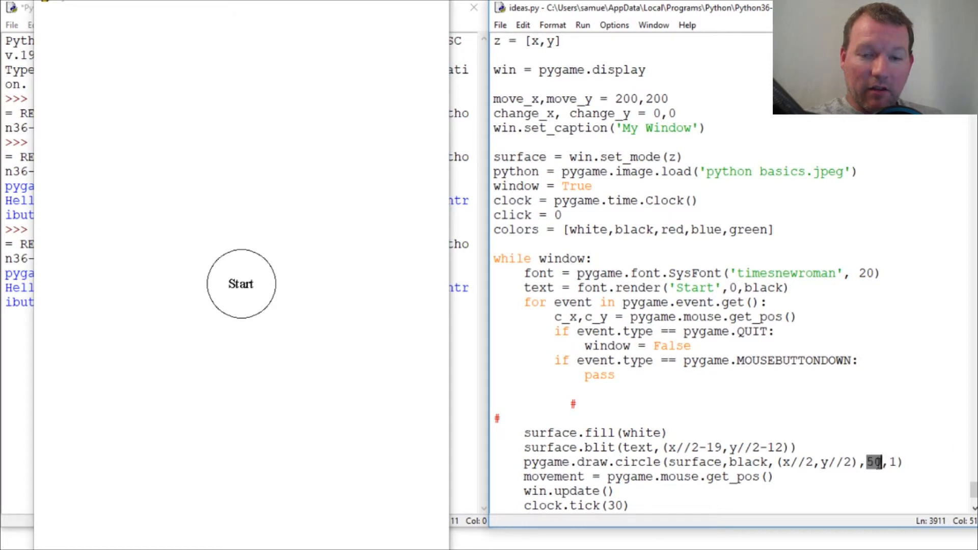
mouse_move(455, 318)
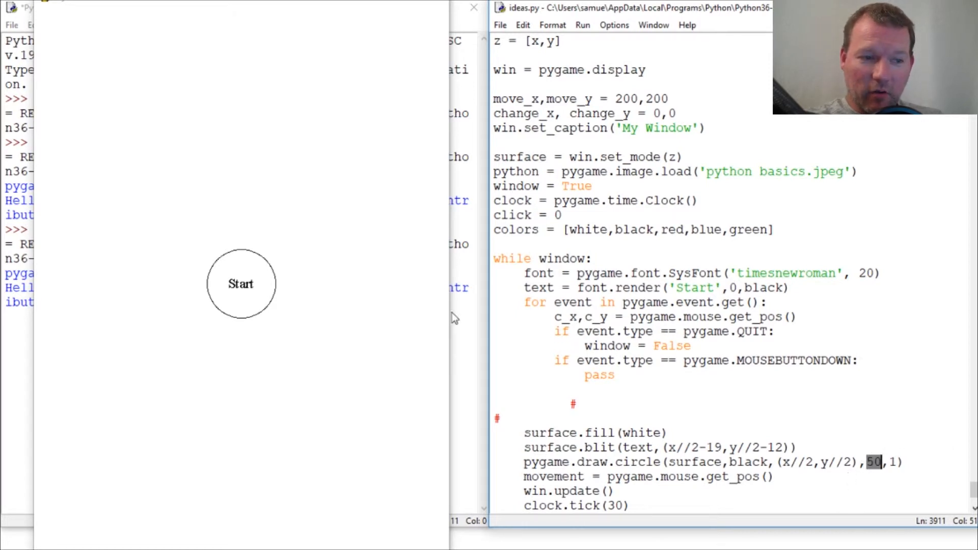
mouse_move(421, 312)
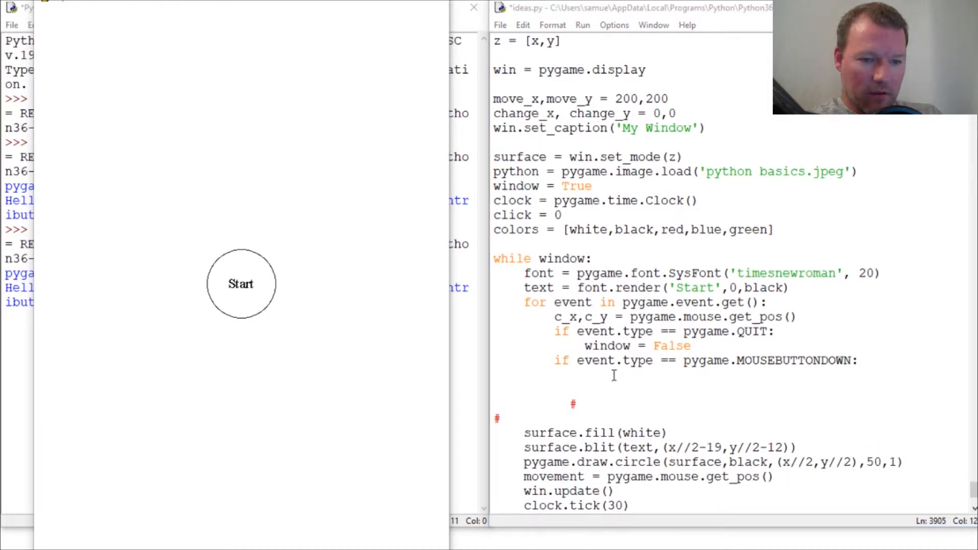
- Write the condition if ((300-c_x)**2+(400-c_y)**2) < 2500: under the mouse-press check
text(if)
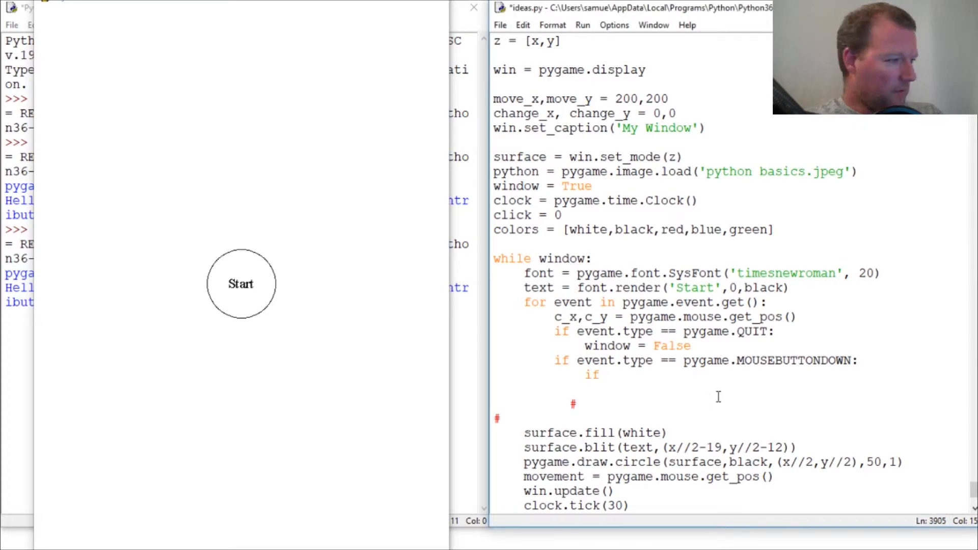
text((()
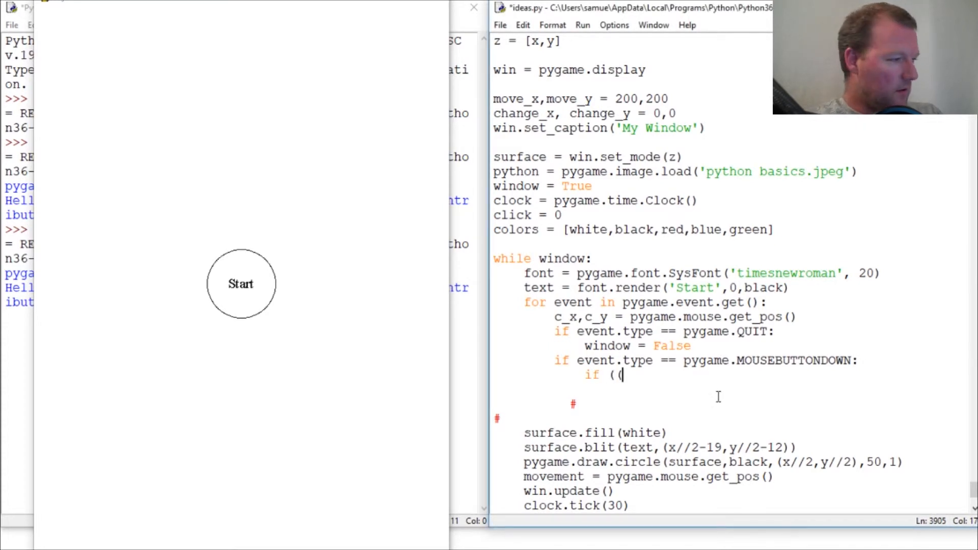
text(300)
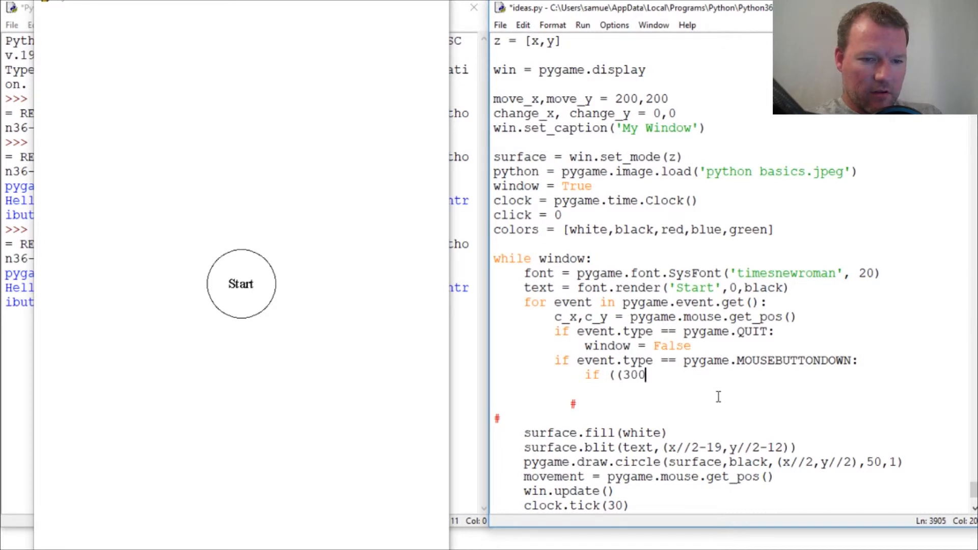
mouse_move(593, 118)
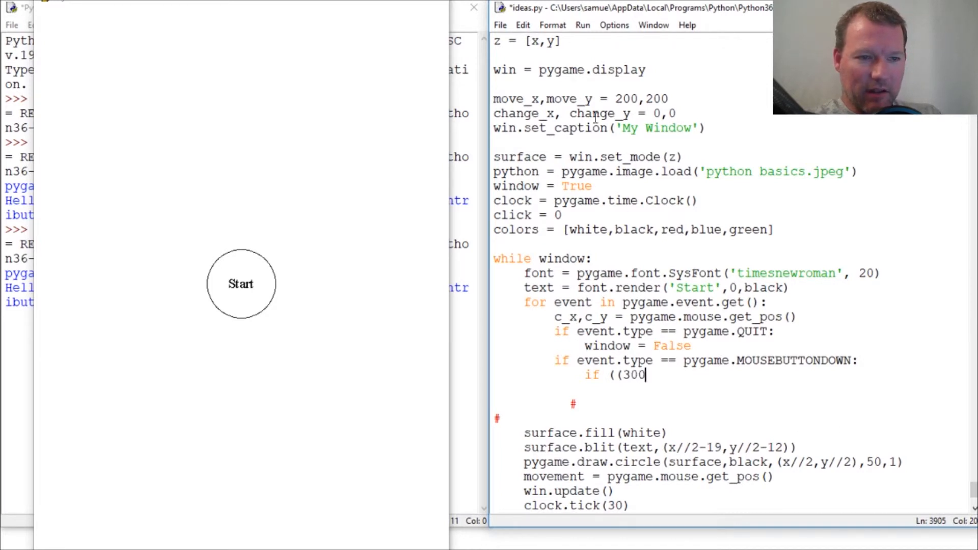
scroll(up, 3)
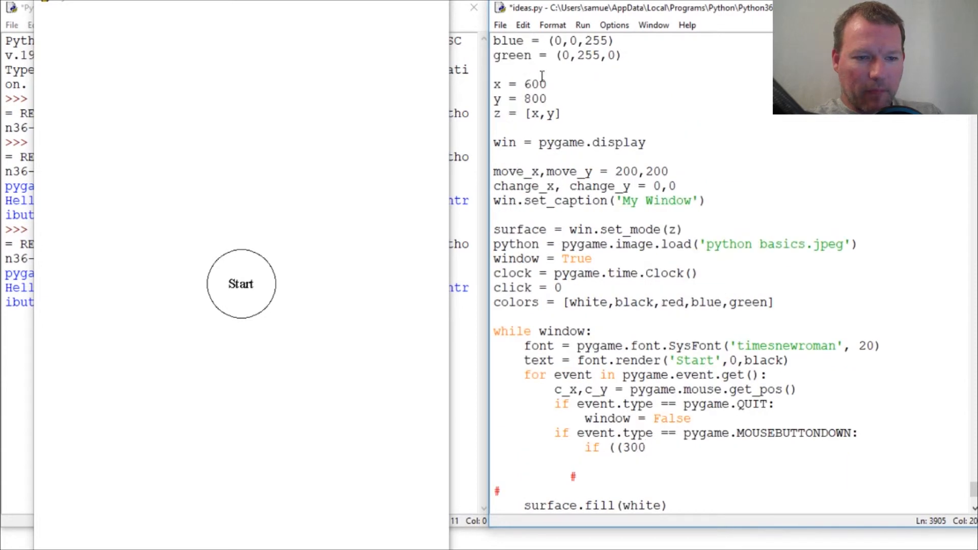
scroll(down, 3)
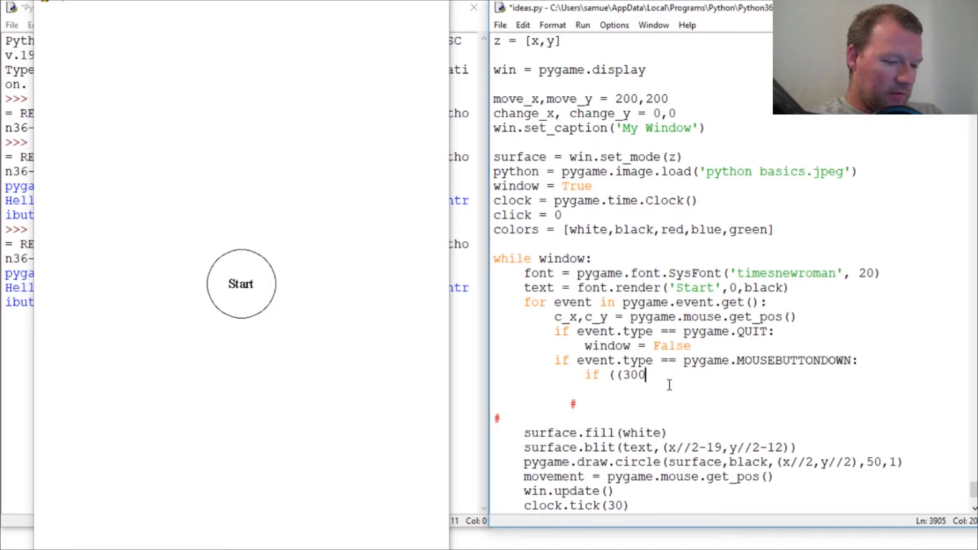
text(-c_x)
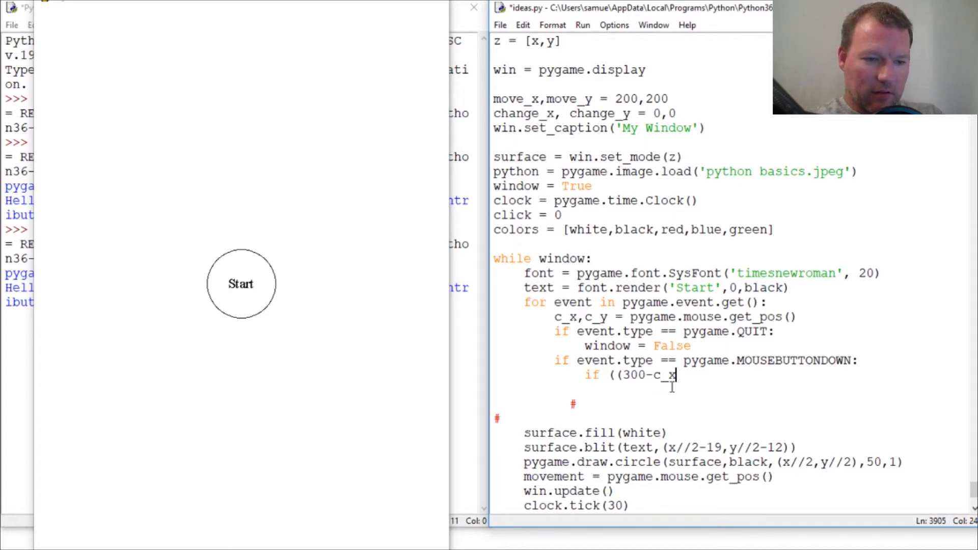
text())
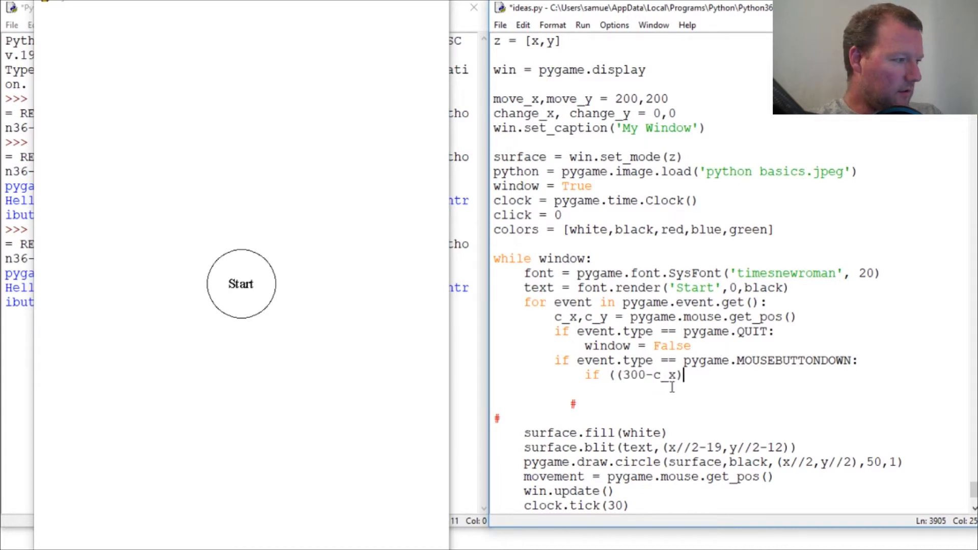
text(**2)
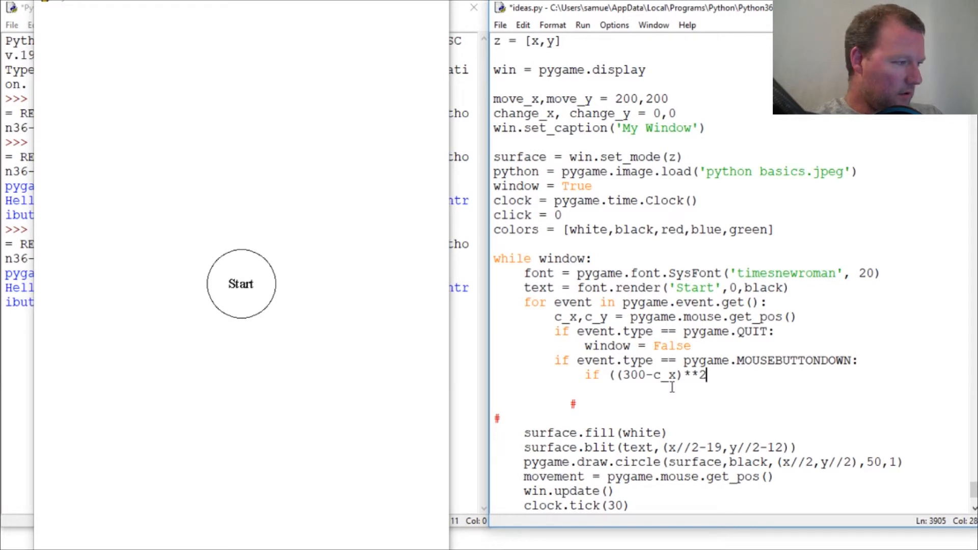
text(+()
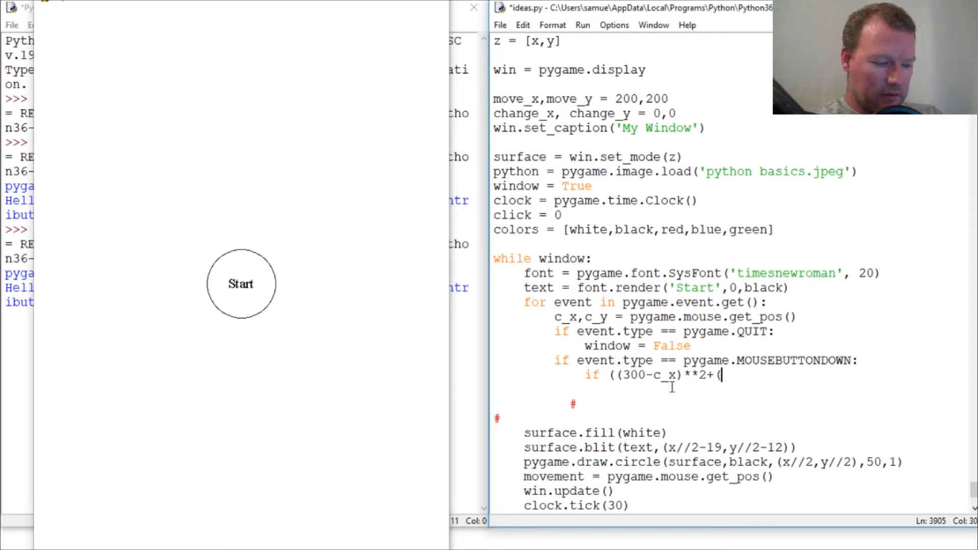
text(400)
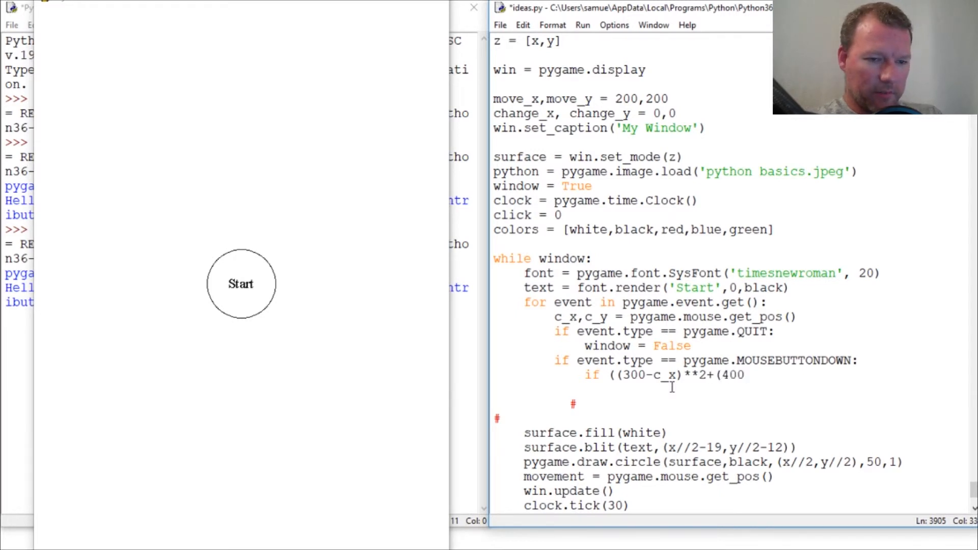
text(-)
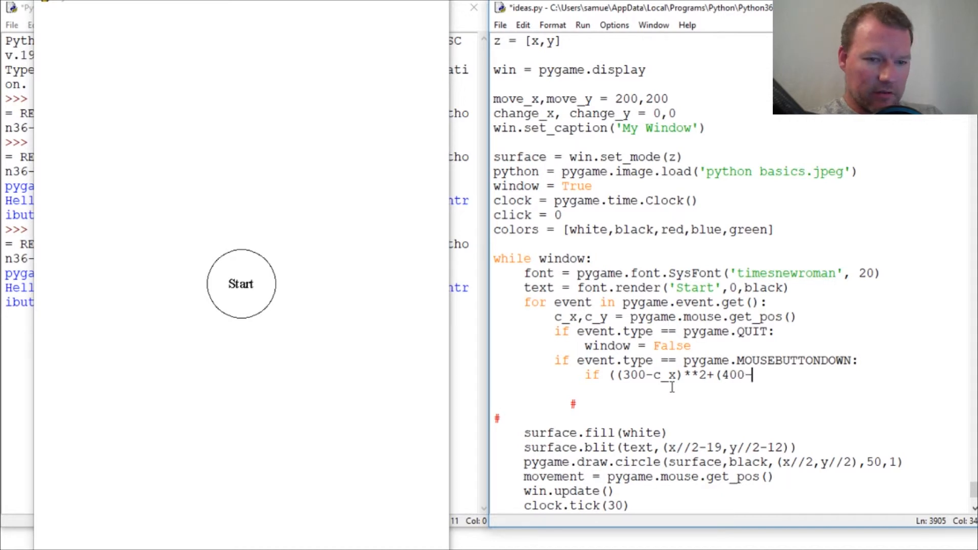
text(c_y))
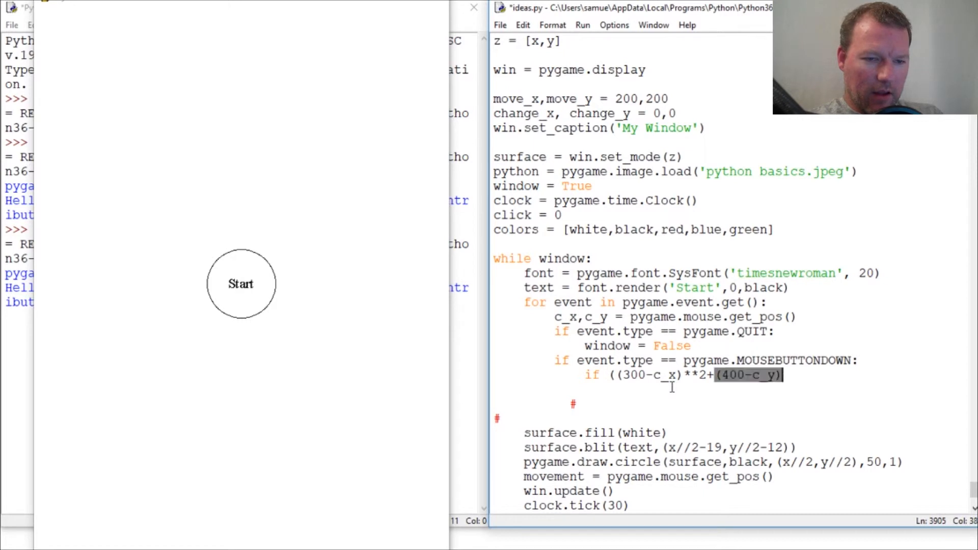
text(**2)
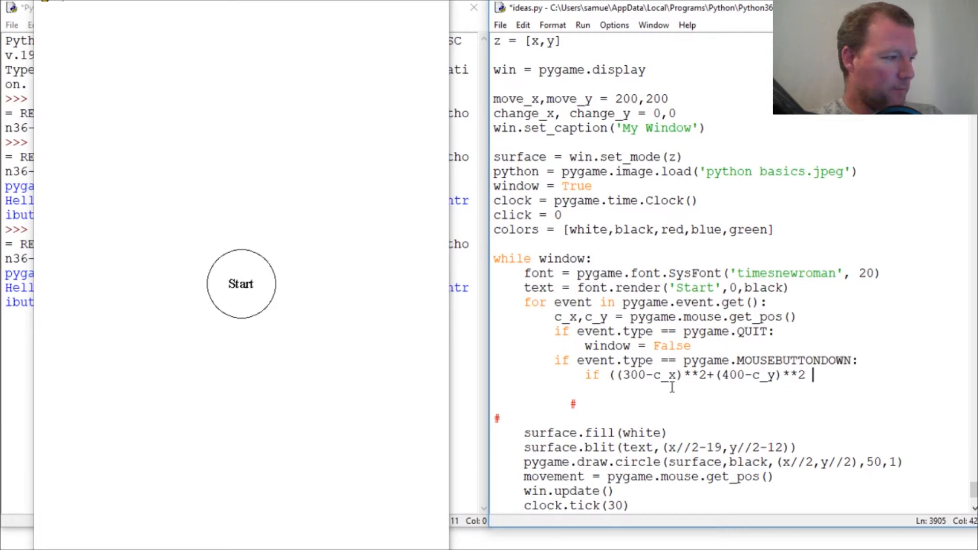
text(()
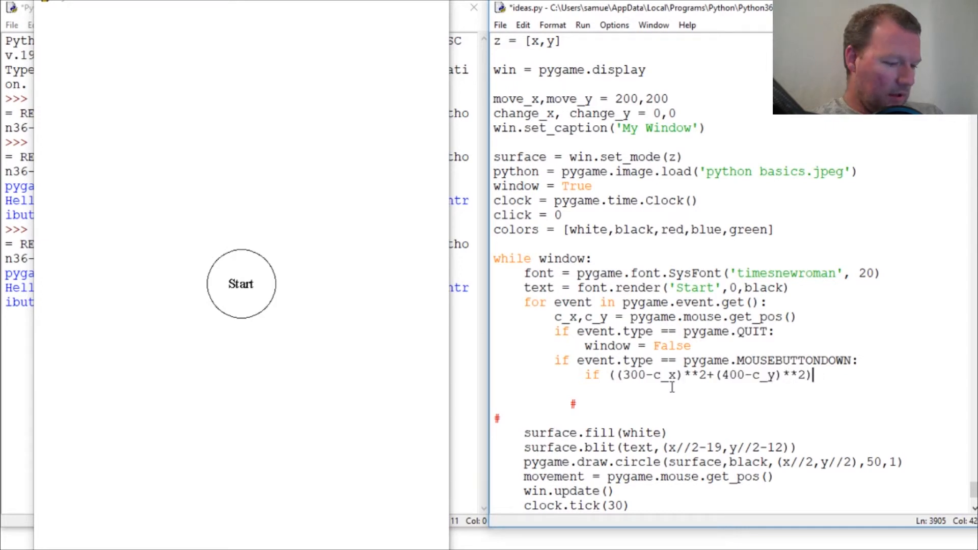
text(<)
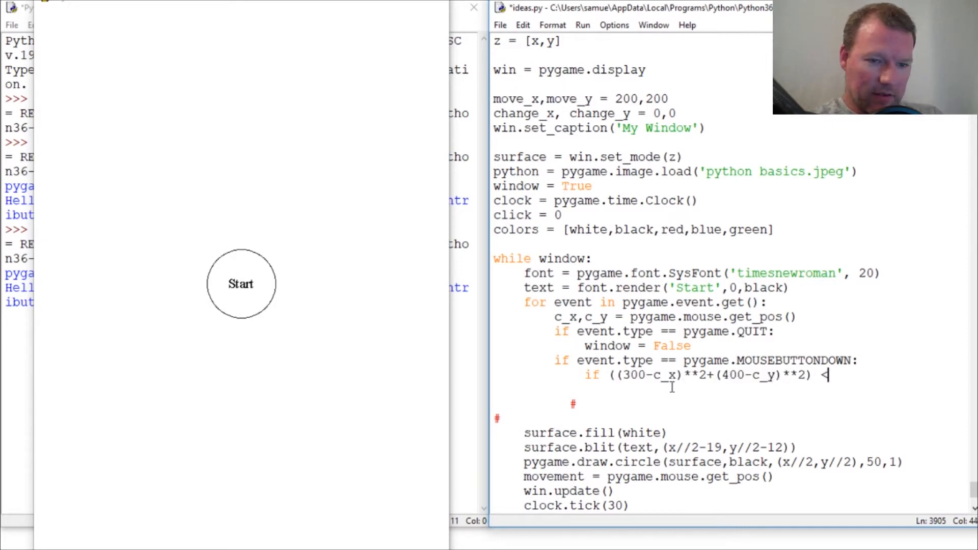
text(2)
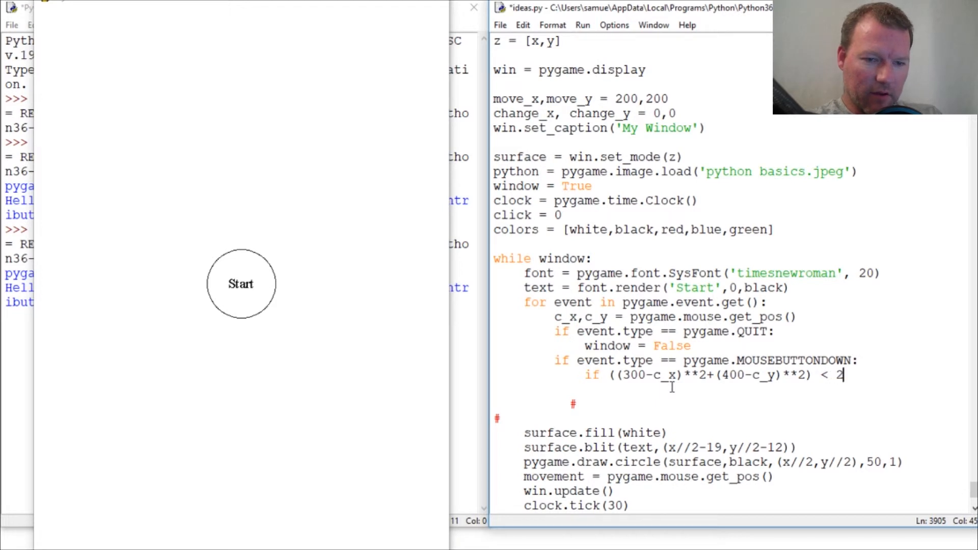
text(500:)
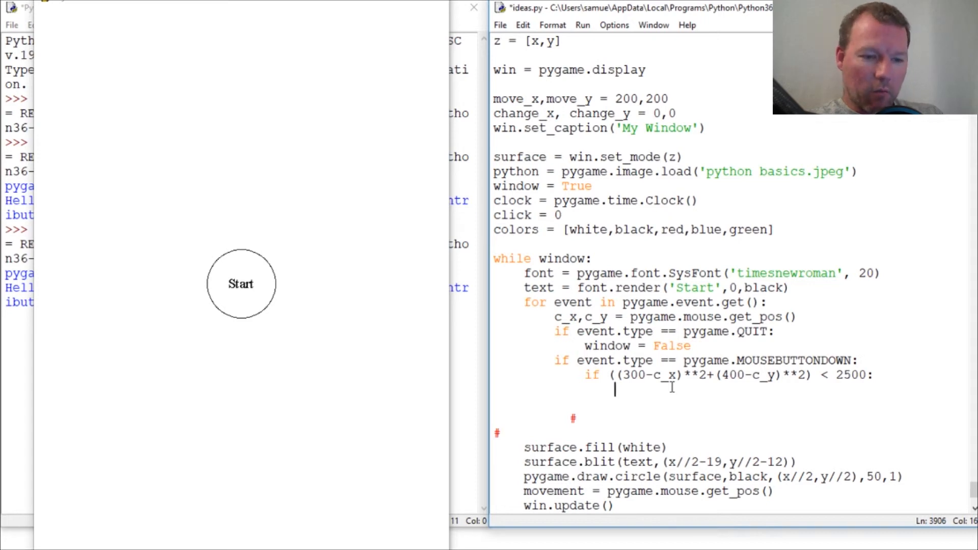
- Add fill = random.choice(colors) as the body of the in-circle click condition
text(fill =)
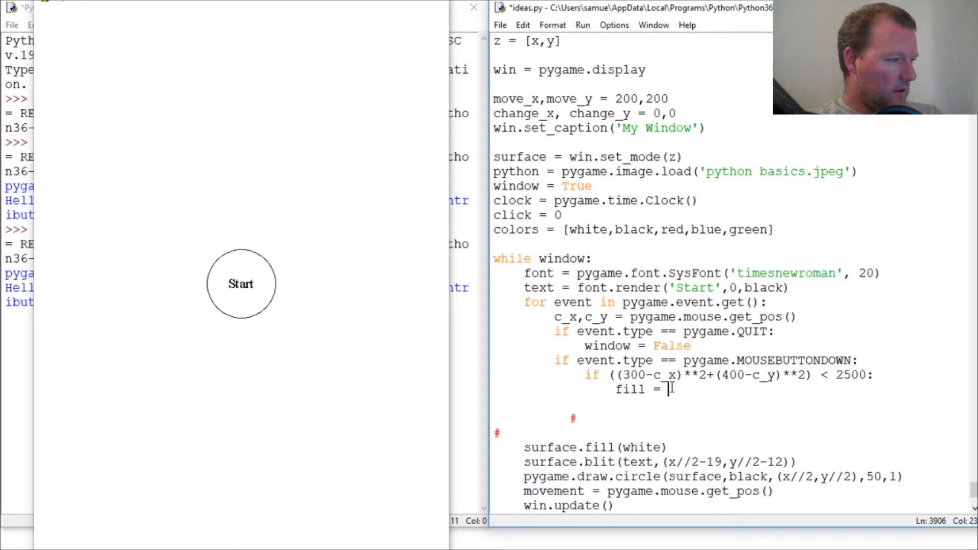
text(random.choice()
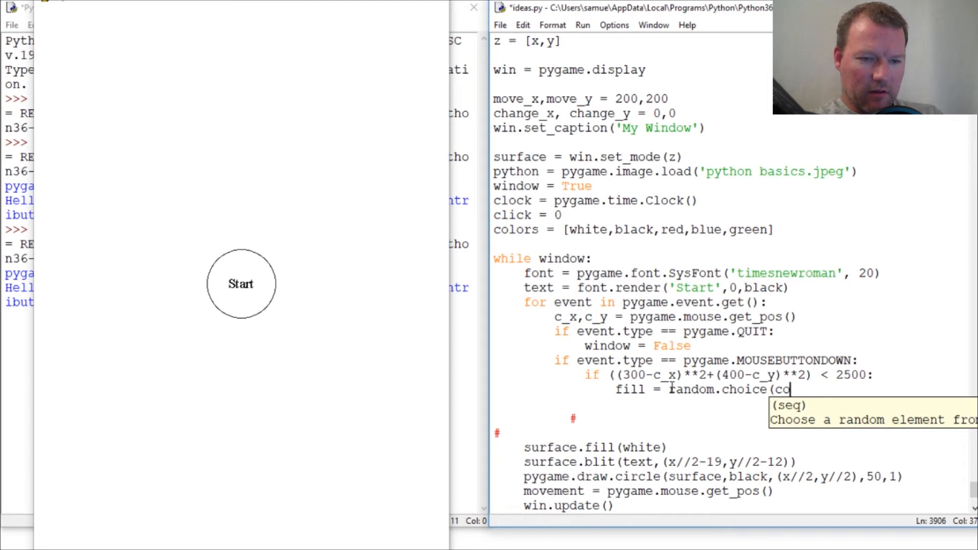
text(colors))
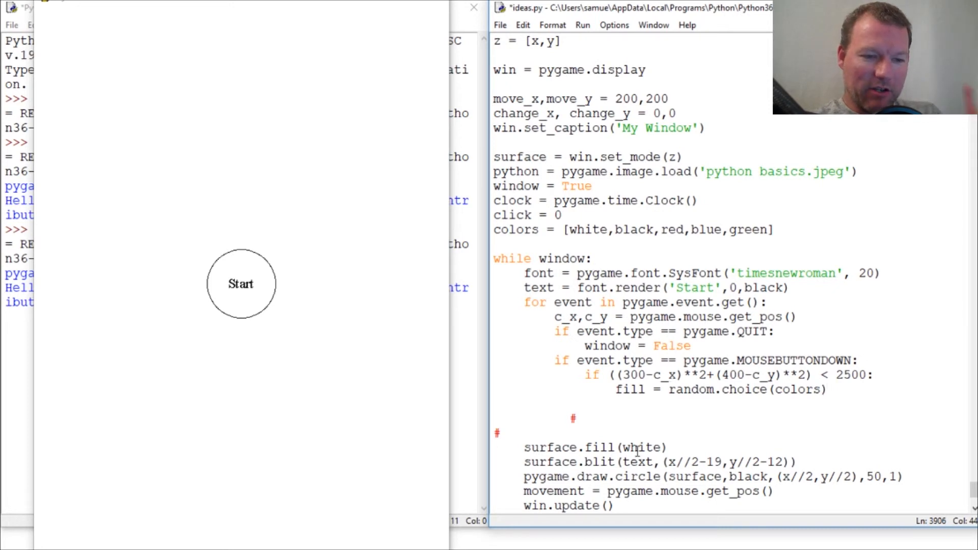
- Initialise fill = white before the loop and change surface.fill(white) to surface.fill(fill)
double_click(643, 448)
text(fill =)
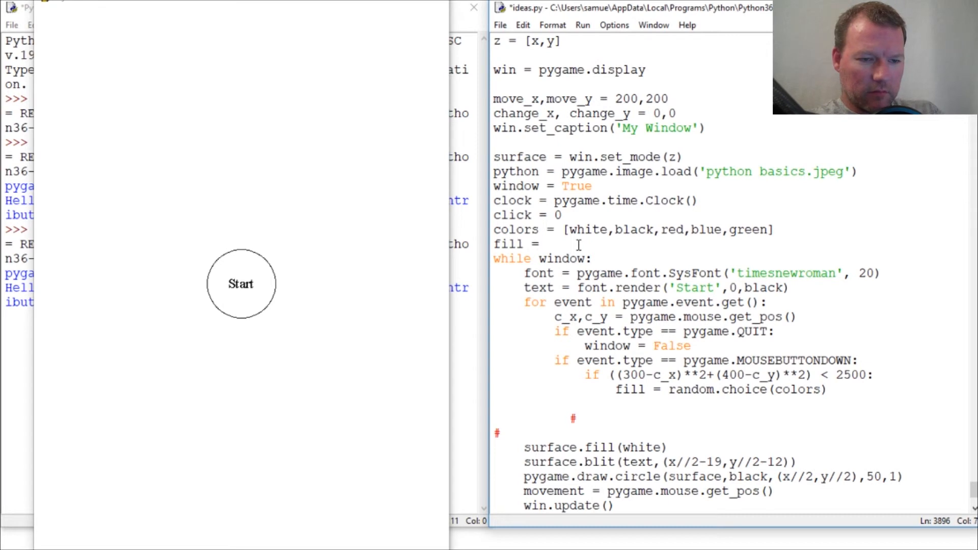
text(white)
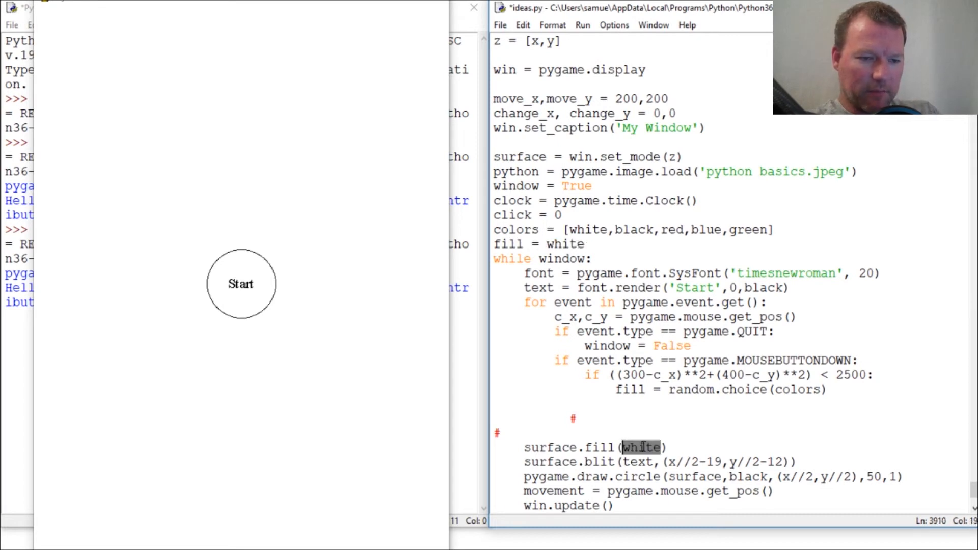
text(fill)
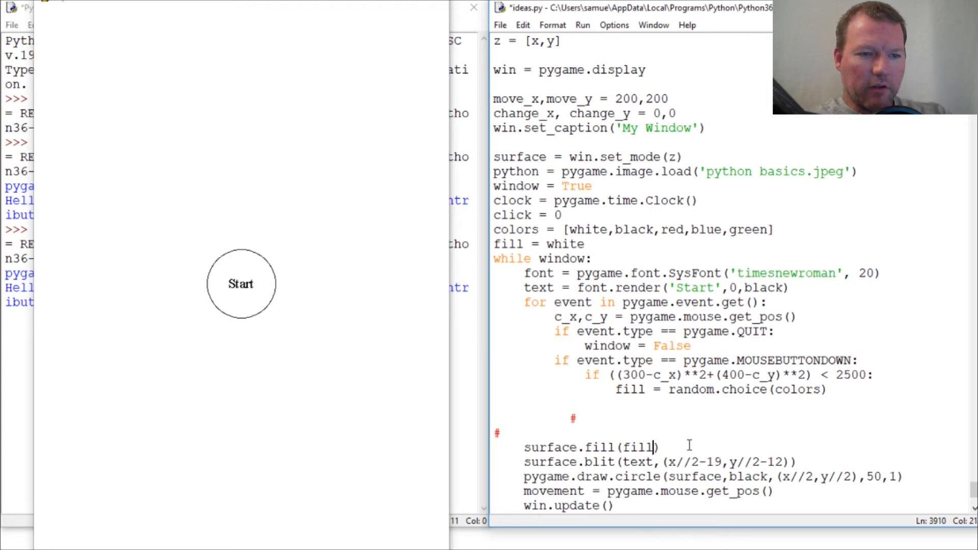
mouse_move(229, 104)
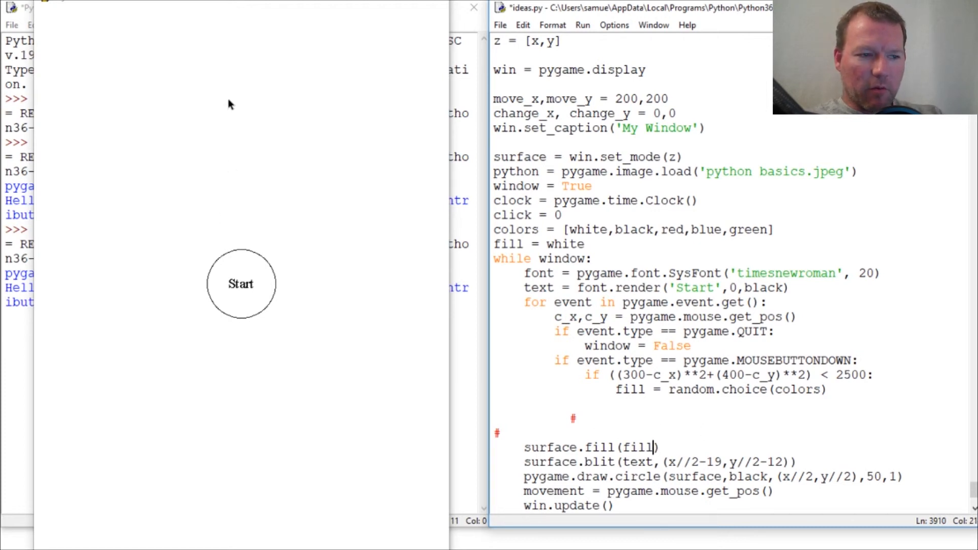
mouse_move(360, 315)
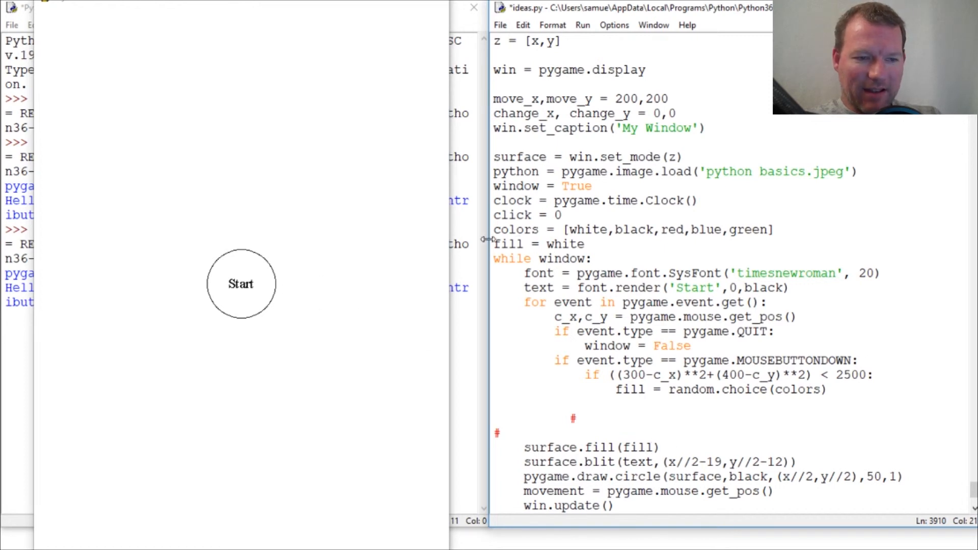
click(577, 244)
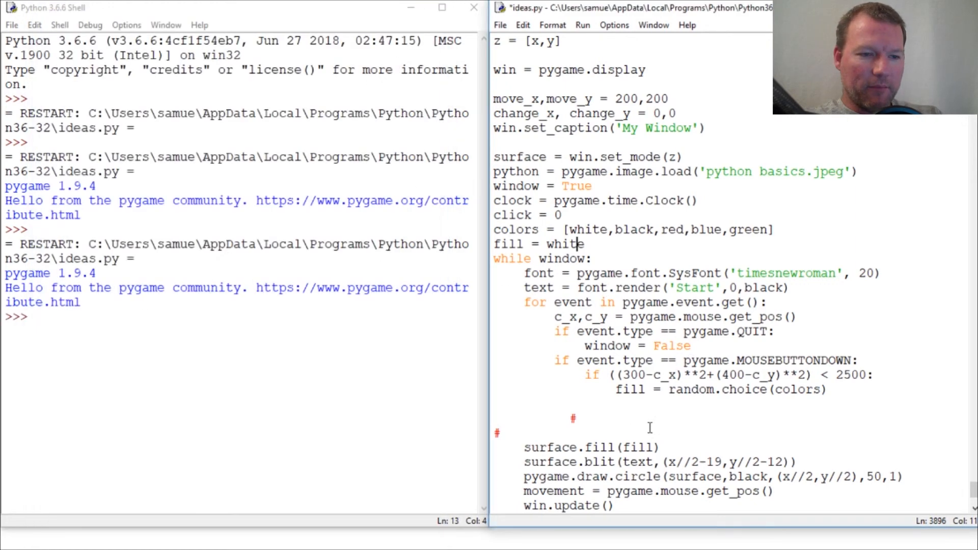
- Run ideas.py and click the Start circle several times, turning the background blue, green and red
key(F5)
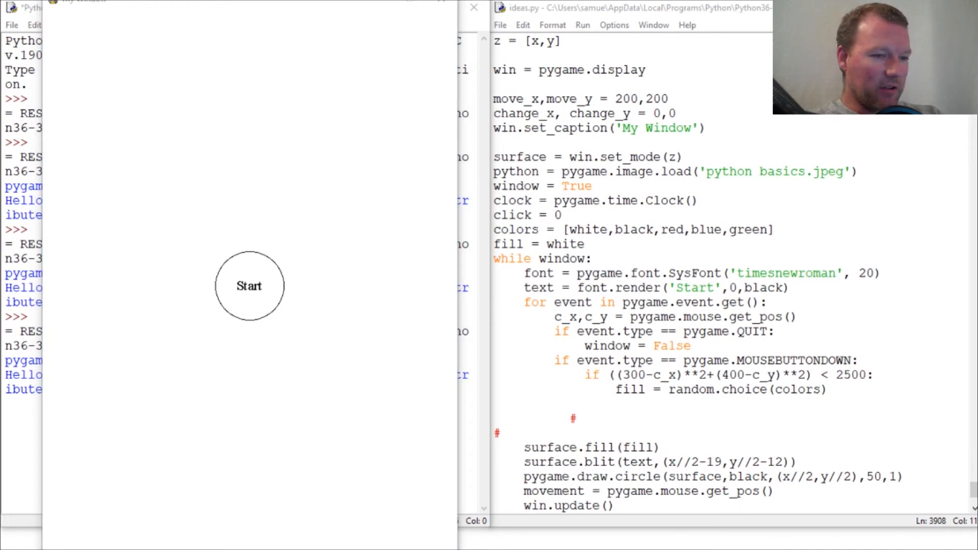
mouse_move(283, 169)
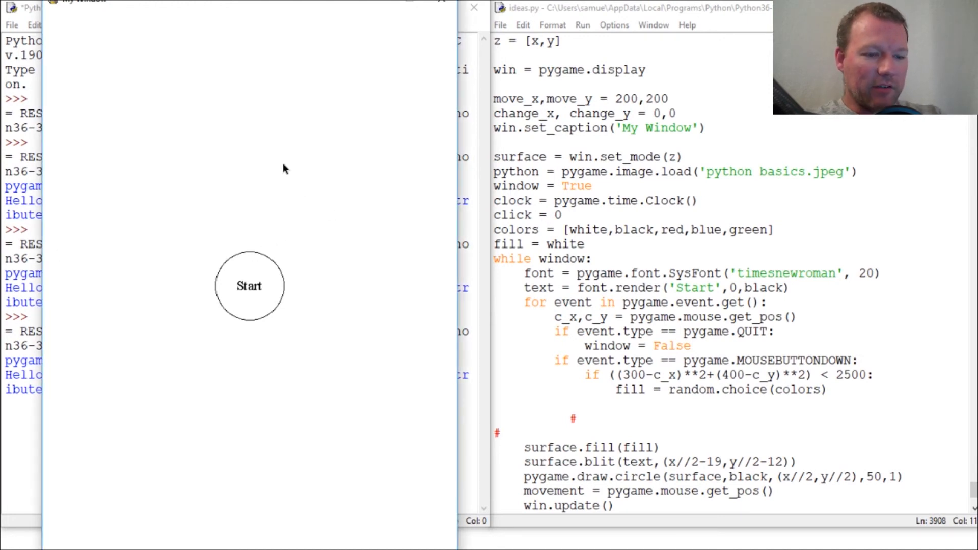
mouse_move(287, 202)
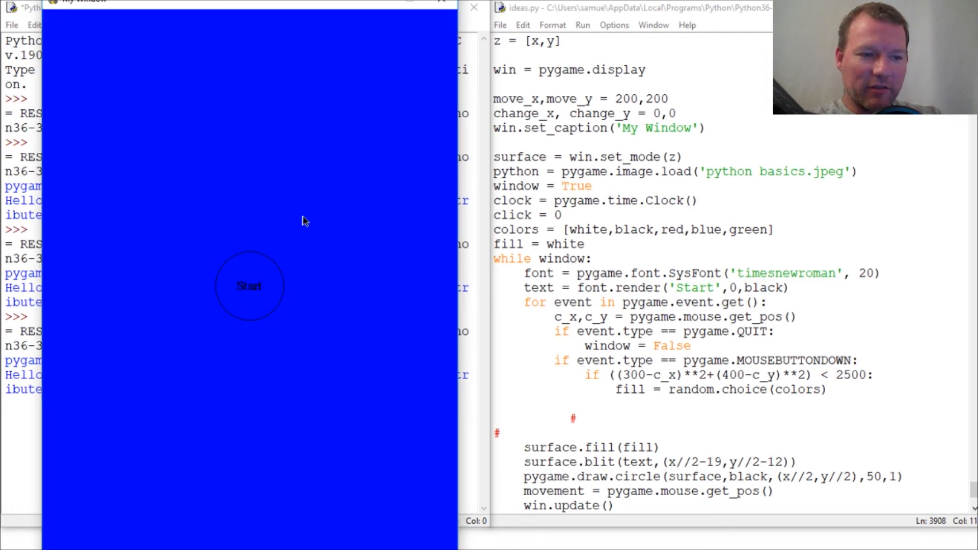
click(248, 285)
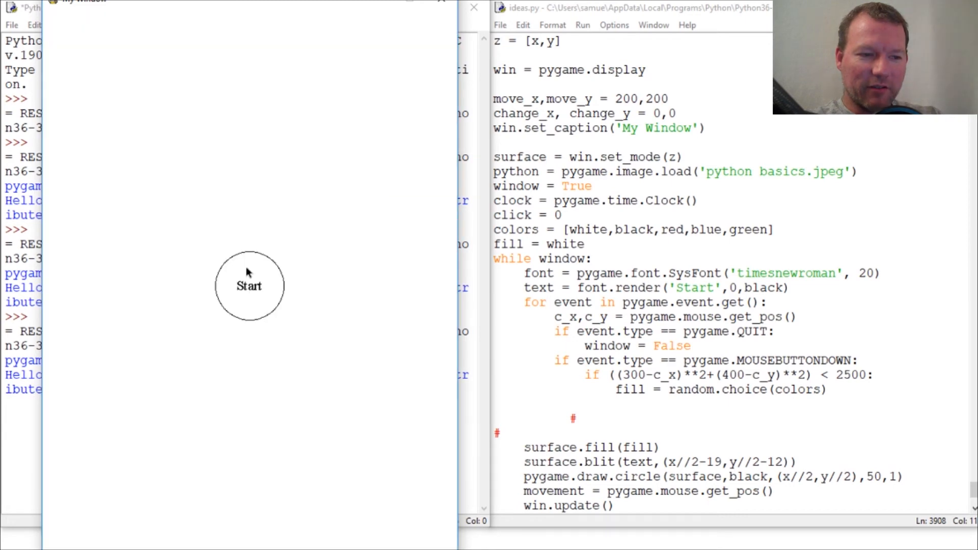
click(249, 285)
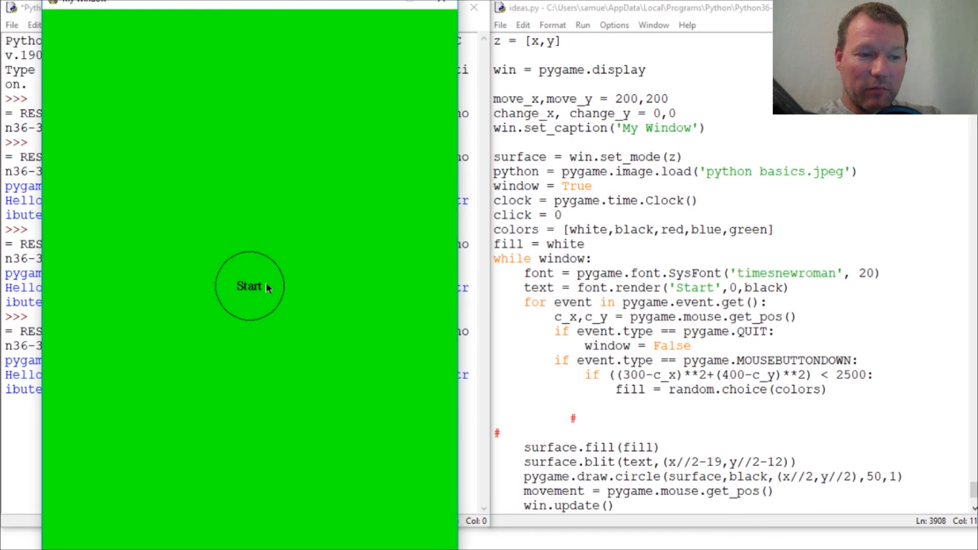
click(249, 286)
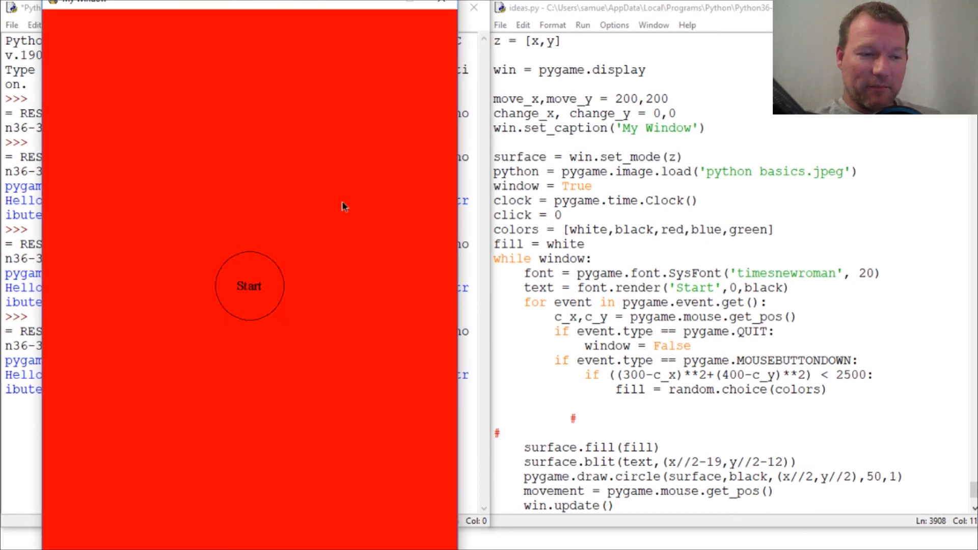